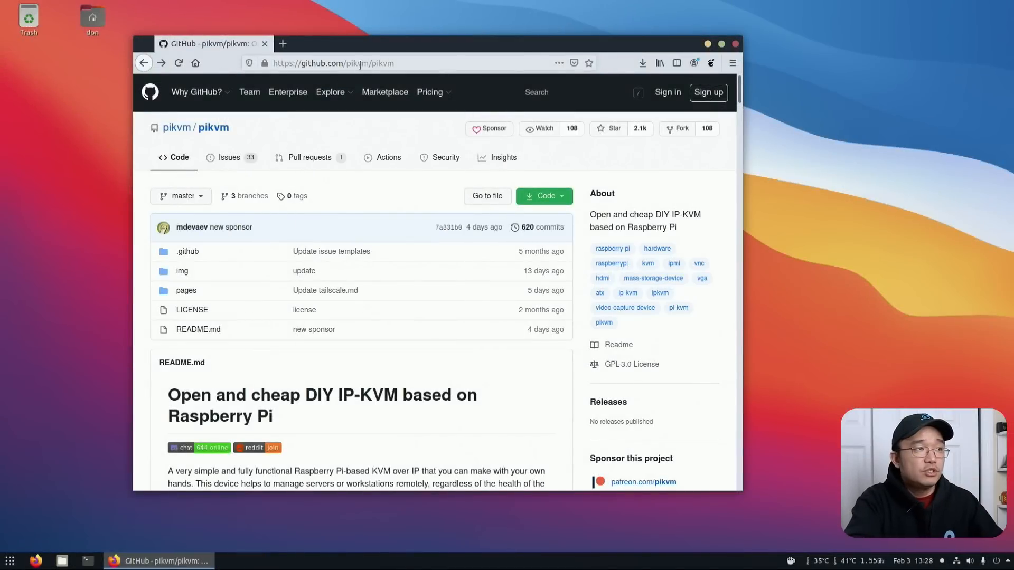
Navigate to pages/building_os.md in the pikvm repo and scroll to the build steps
left_click(360, 62)
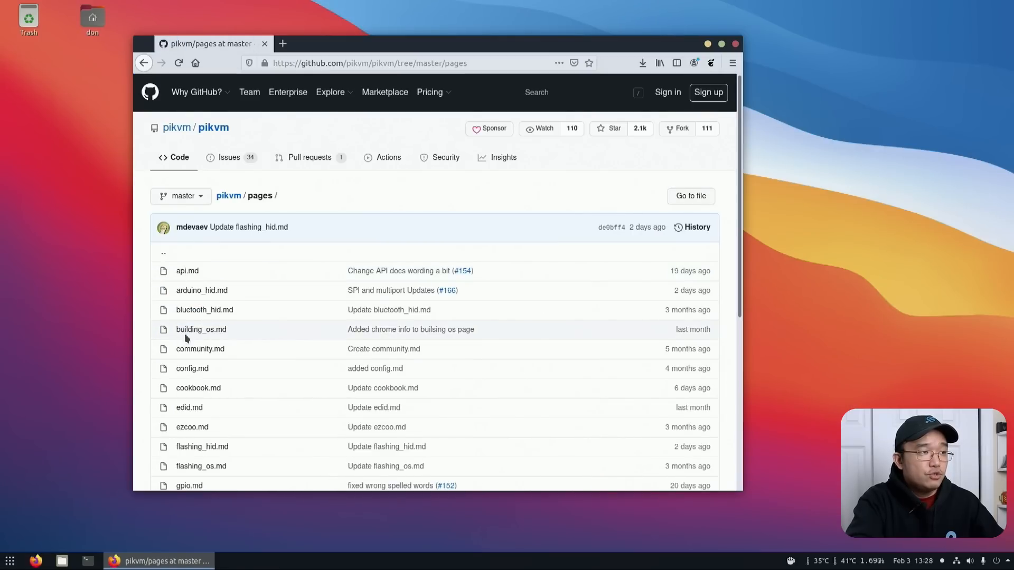
left_click(201, 330)
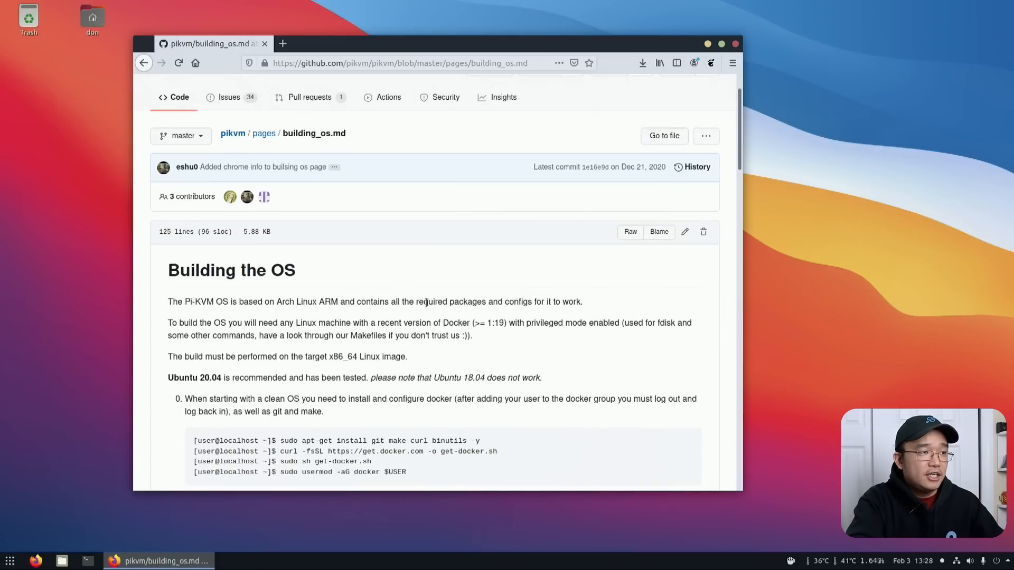
scroll("down", 3)
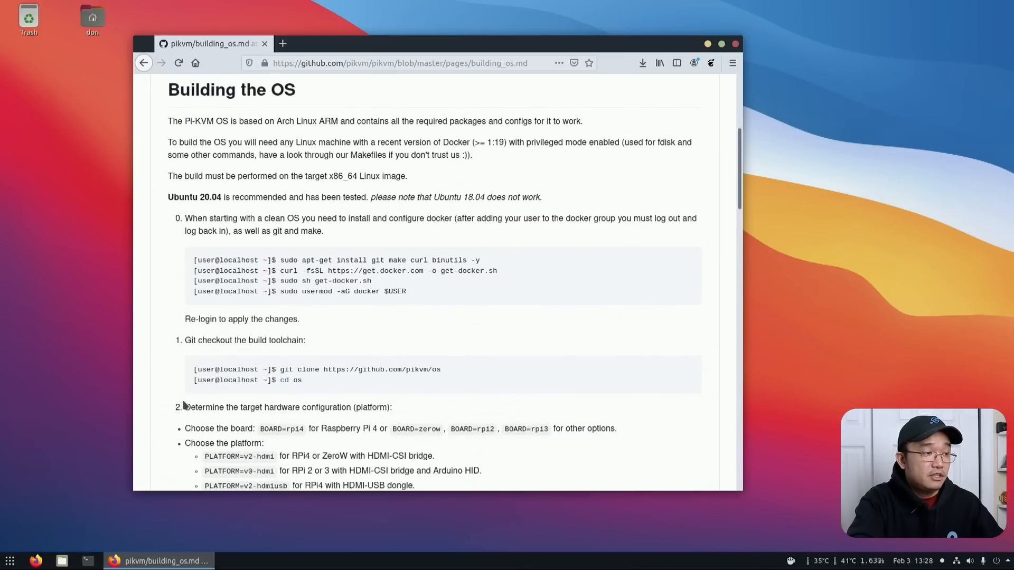
left_click(87, 561)
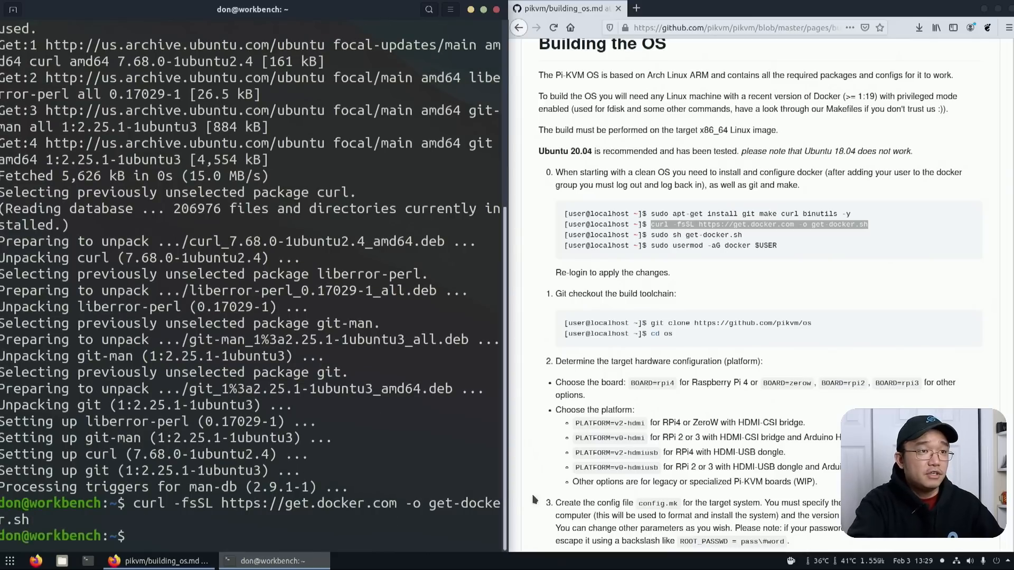
Run the Docker install script with sudo sh get-docker.sh
type("sudo")
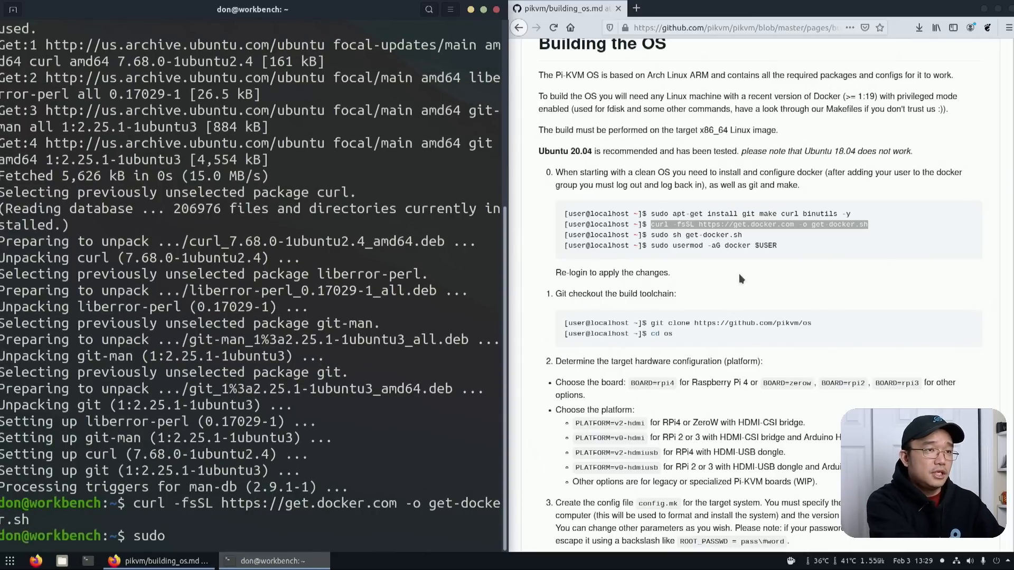
type("sh get-do")
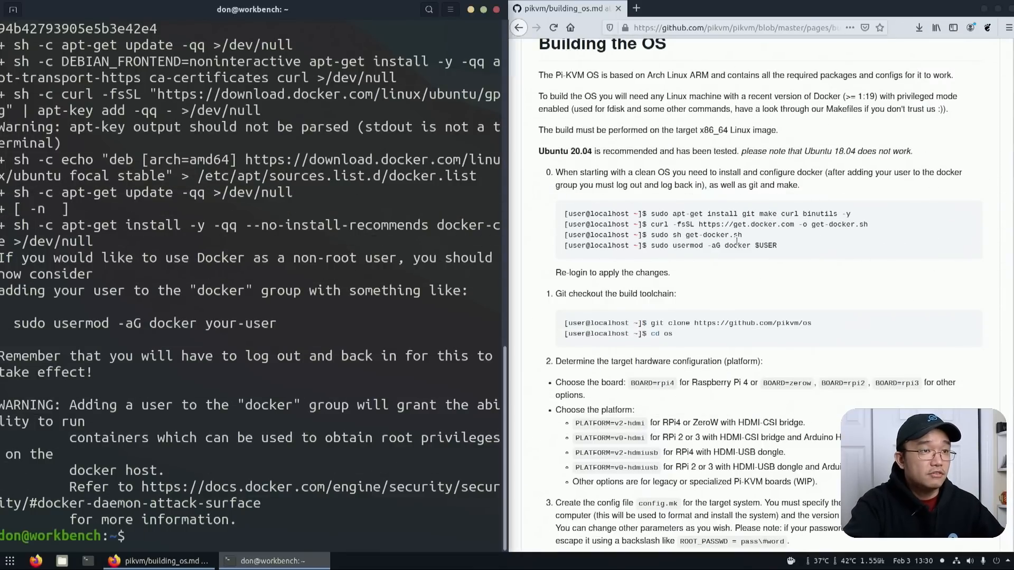
Add the user to the docker group with usermod -aG docker, then run newgrp to refresh groups
type("sudo usermod -a")
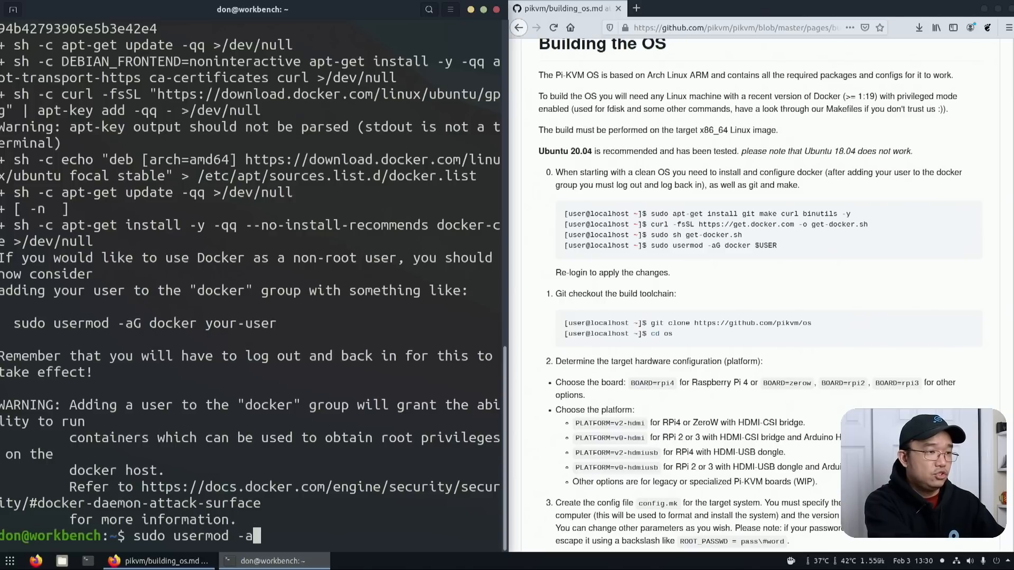
type("G docker don")
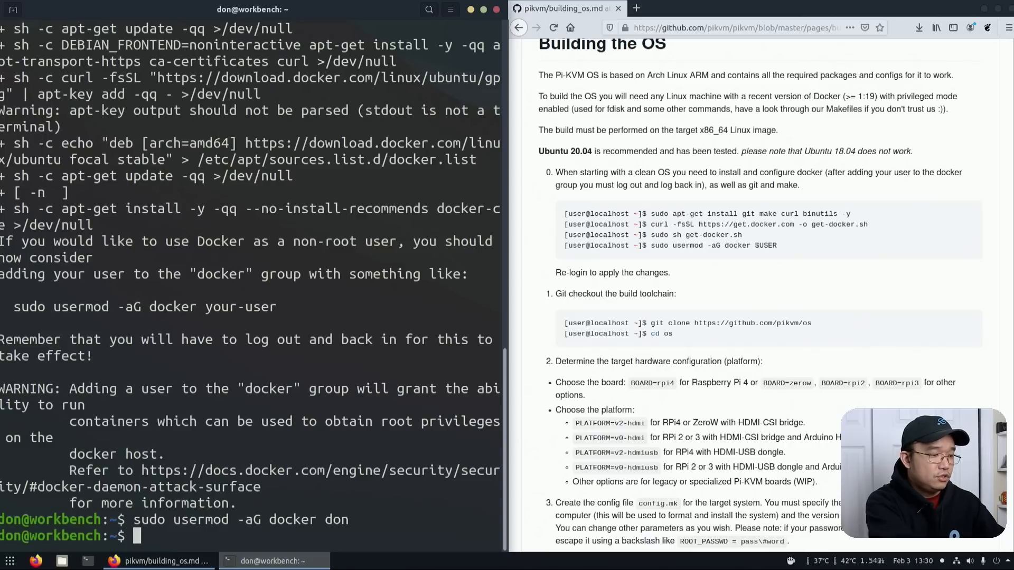
type("sudo newgrp --help")
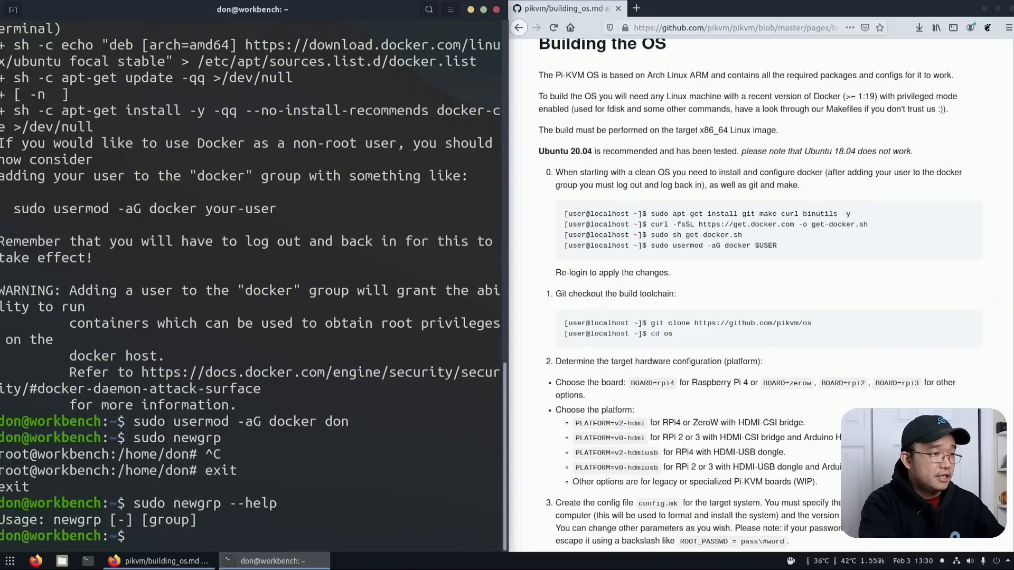
type("sudo newgrp -")
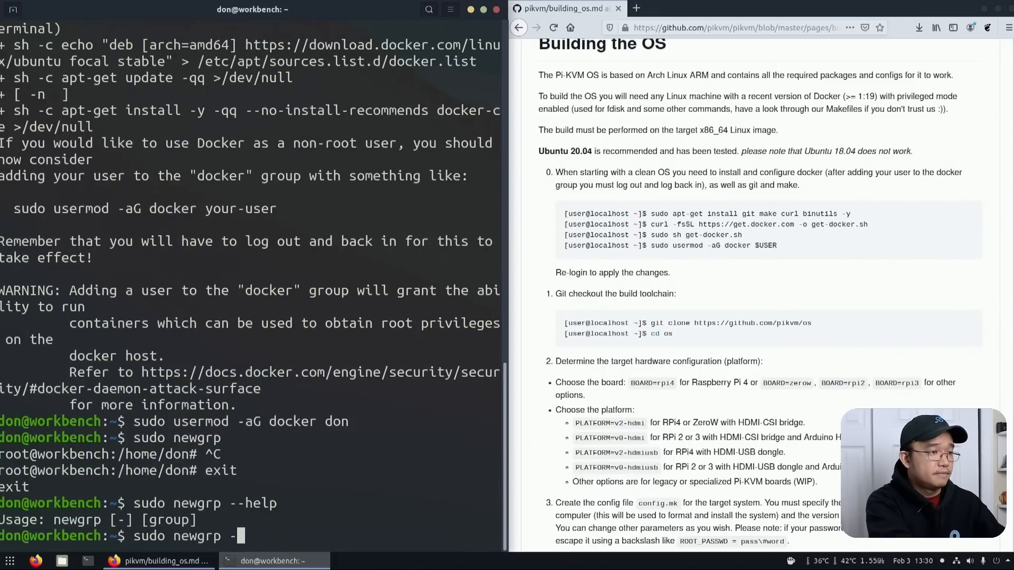
key("BackSpace")
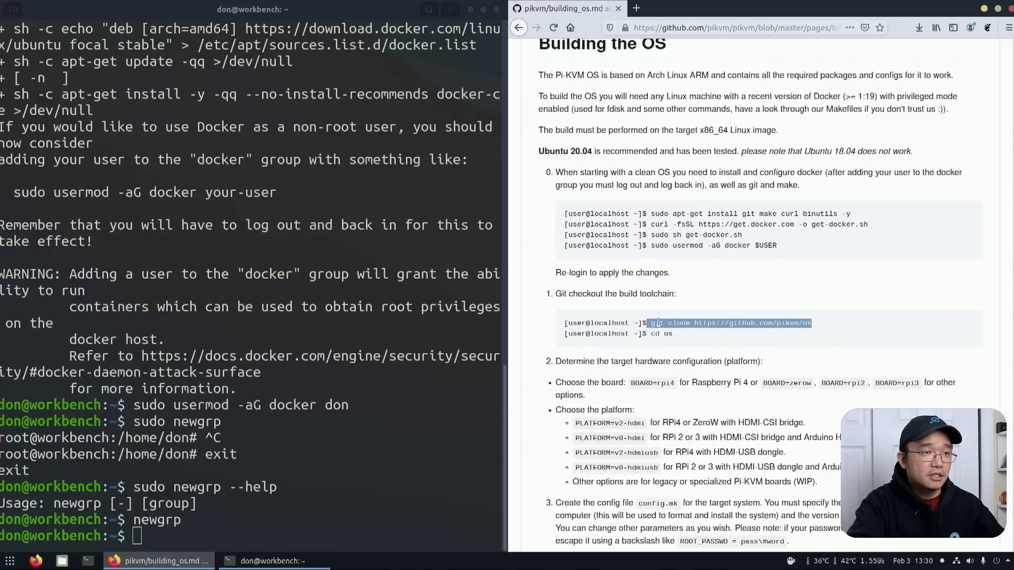
Clone the pikvm os repository into Downloads and list its contents
left_click(344, 450)
type("cd Downloads/")
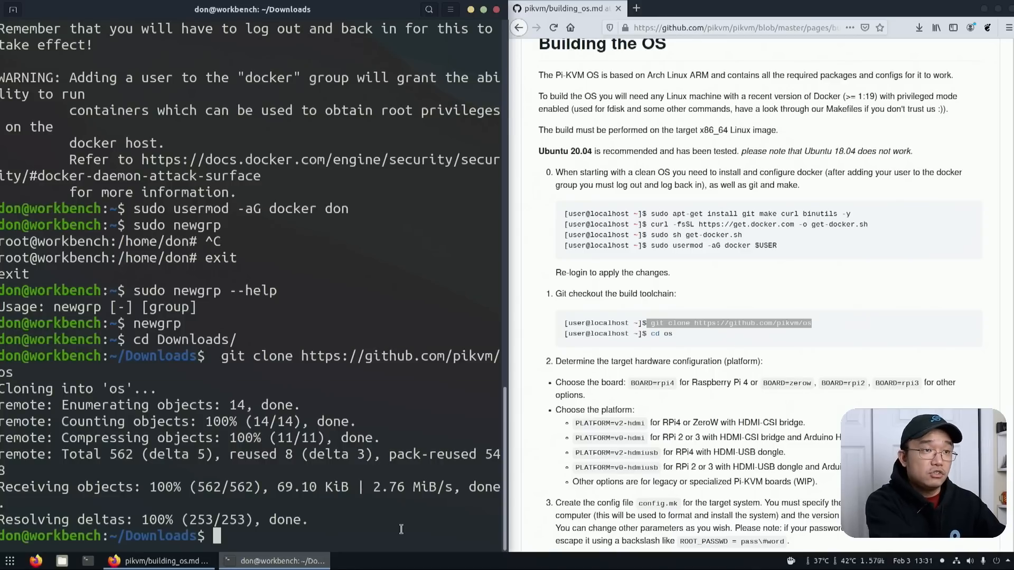
type("cd os")
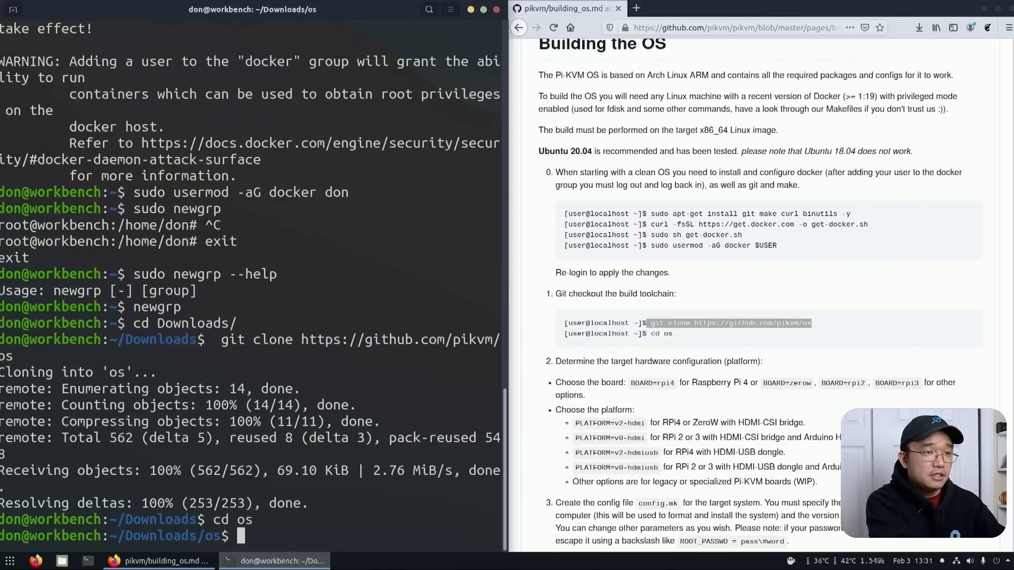
scroll("down", 3)
type("ls")
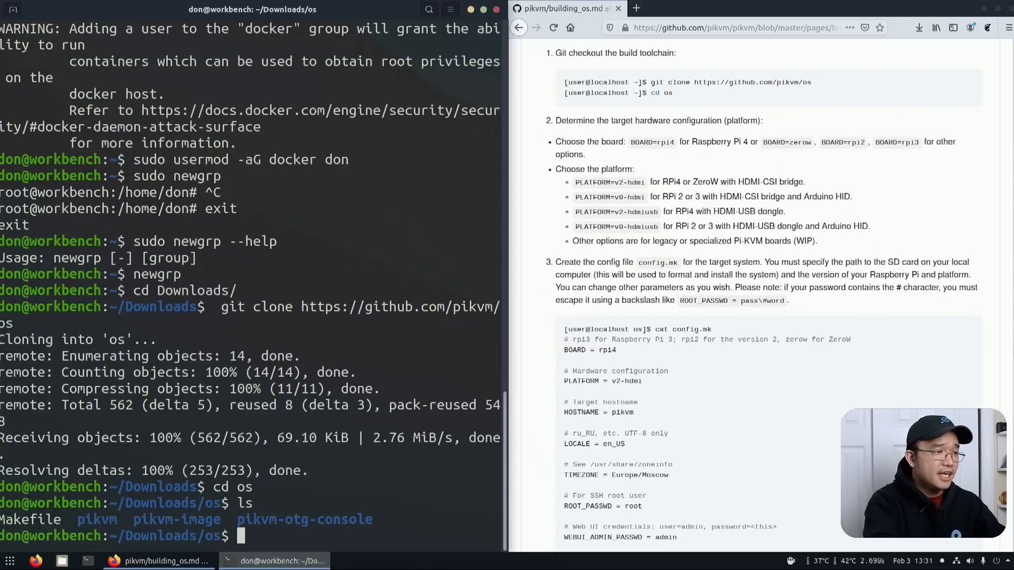
mouse_move(101, 546)
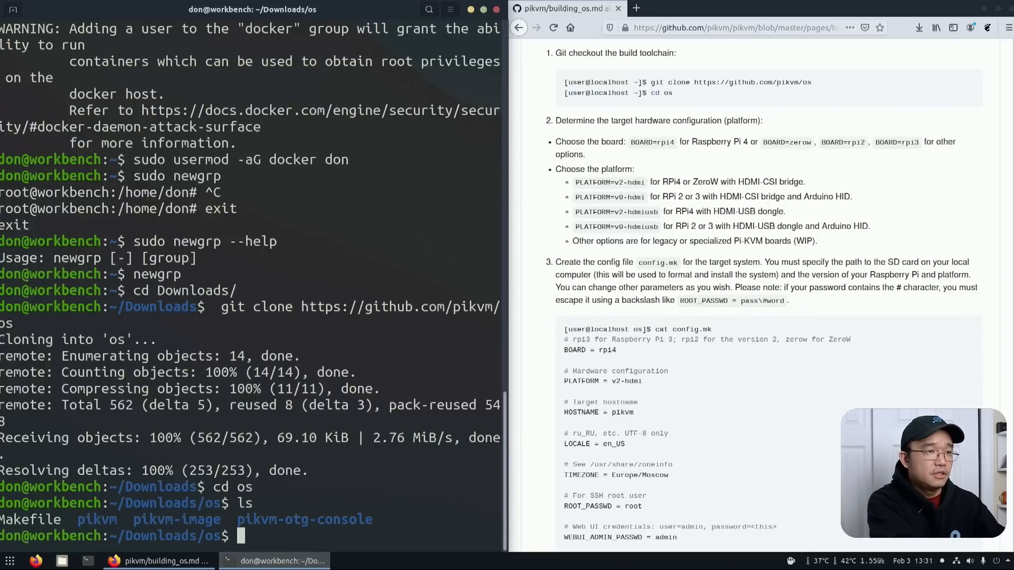
Create config.mk in nano with BOARD=zerow and PLATFORM=v2-hdmi
type("nano")
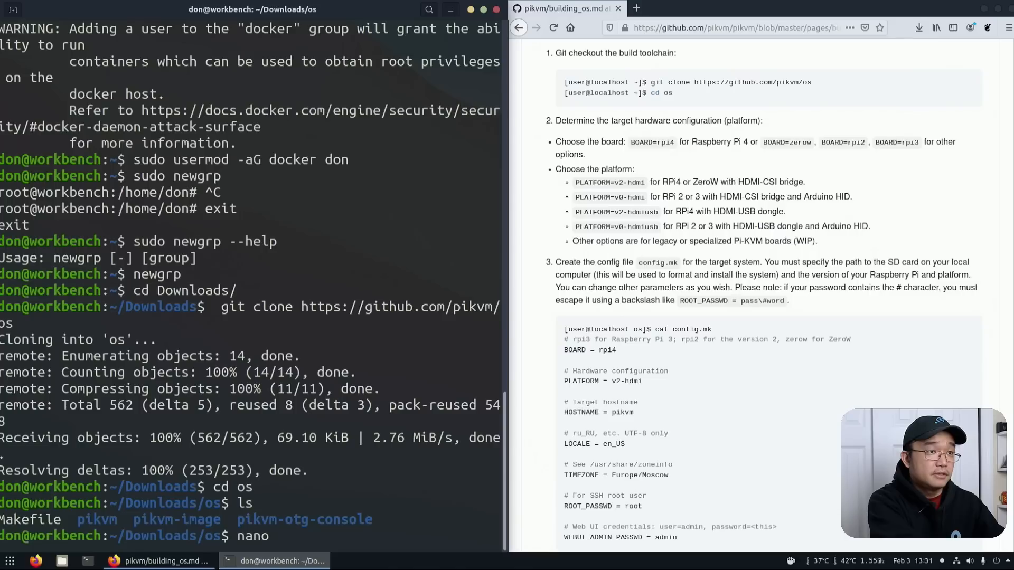
key("Return")
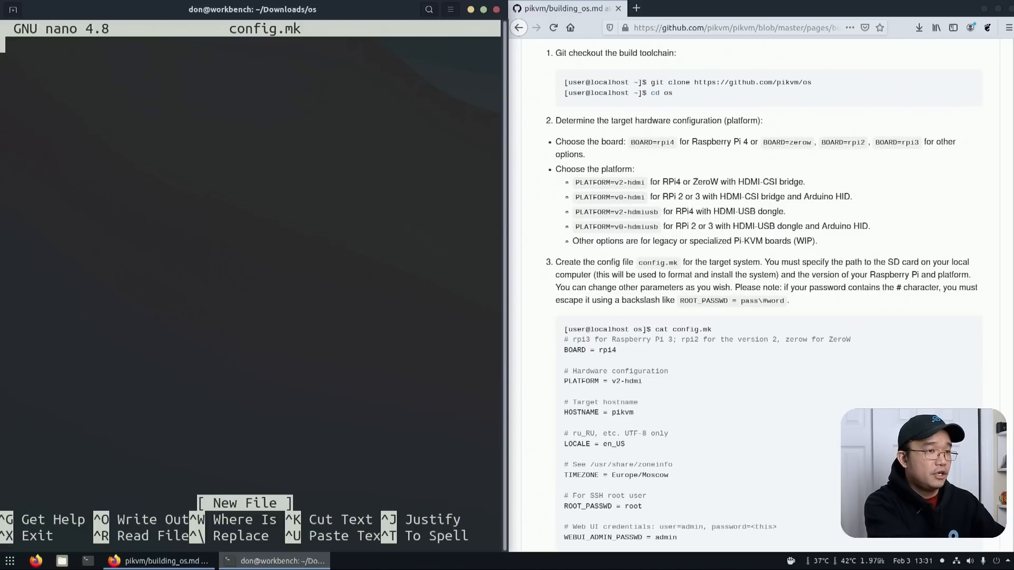
type("BOARD=")
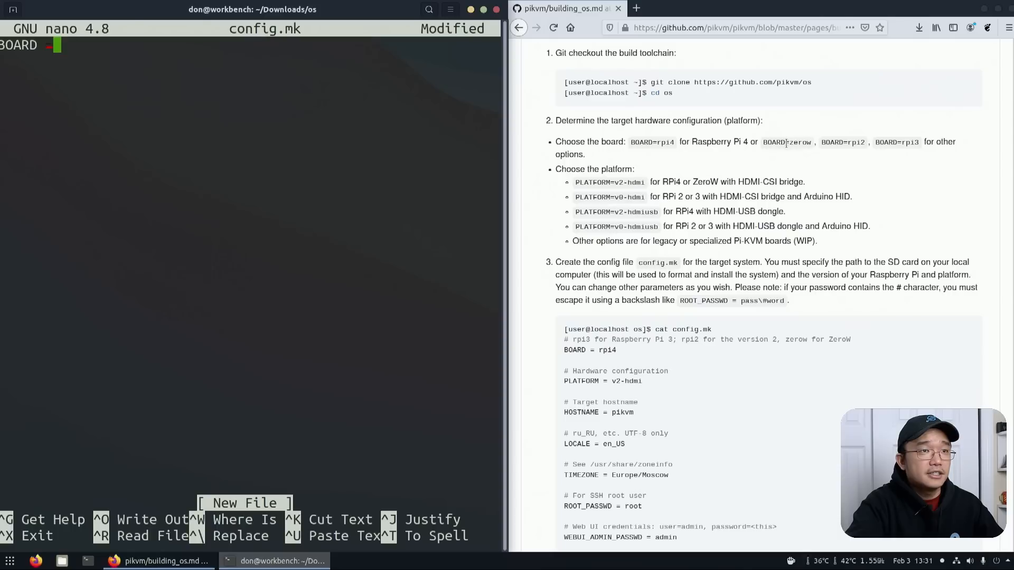
type("z")
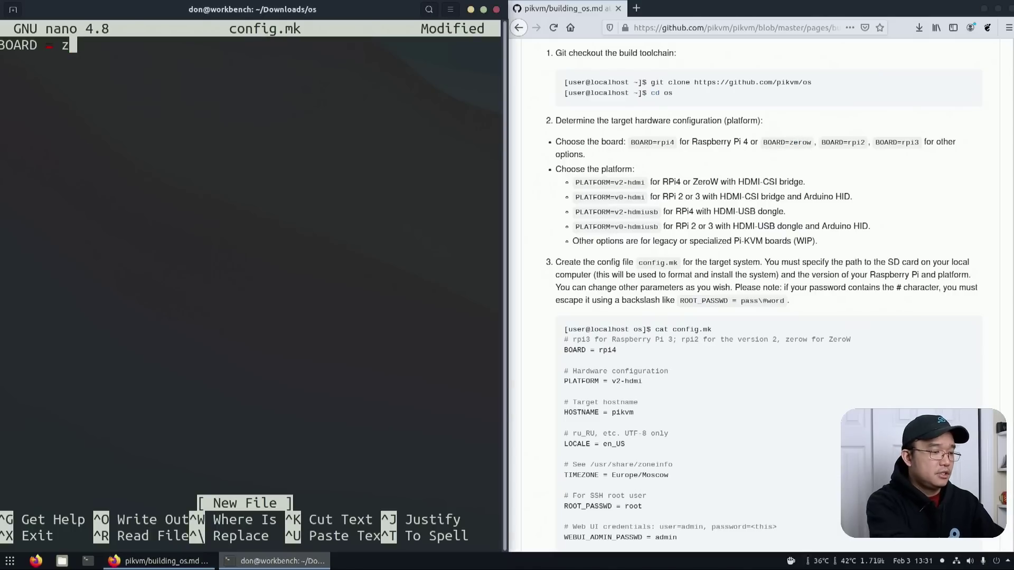
type("erow")
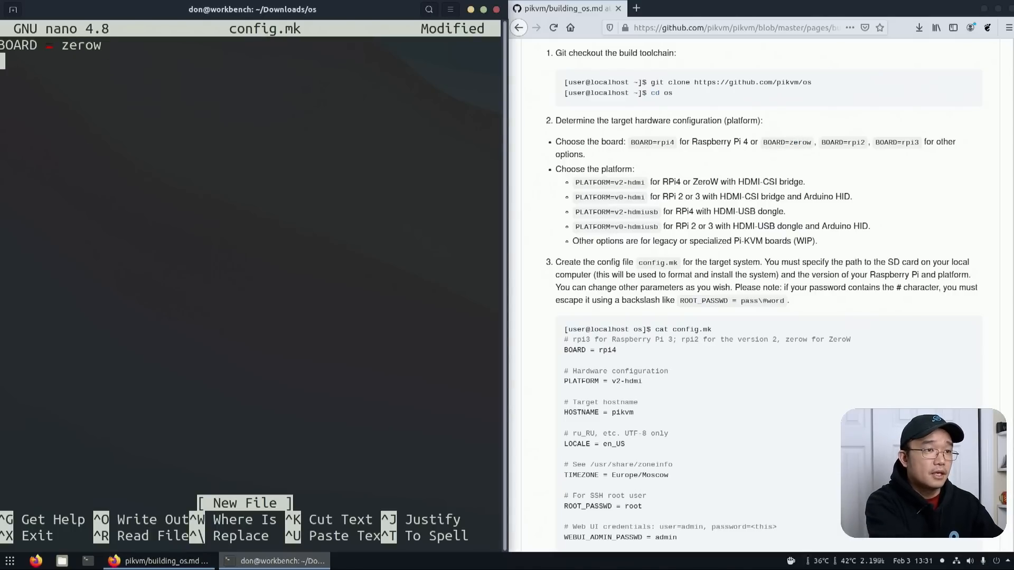
type("PLATFORM = v2")
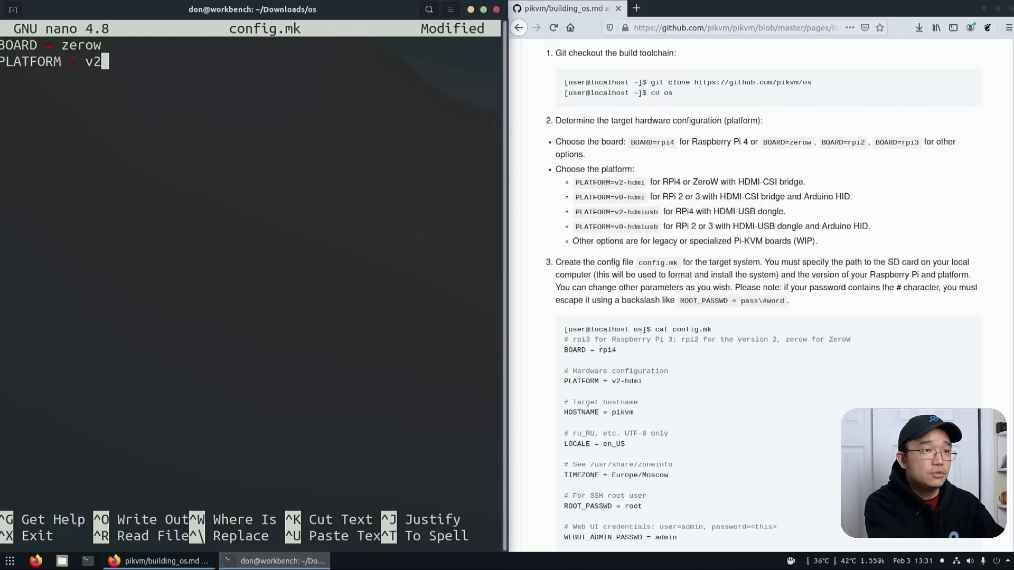
type("-hdmi")
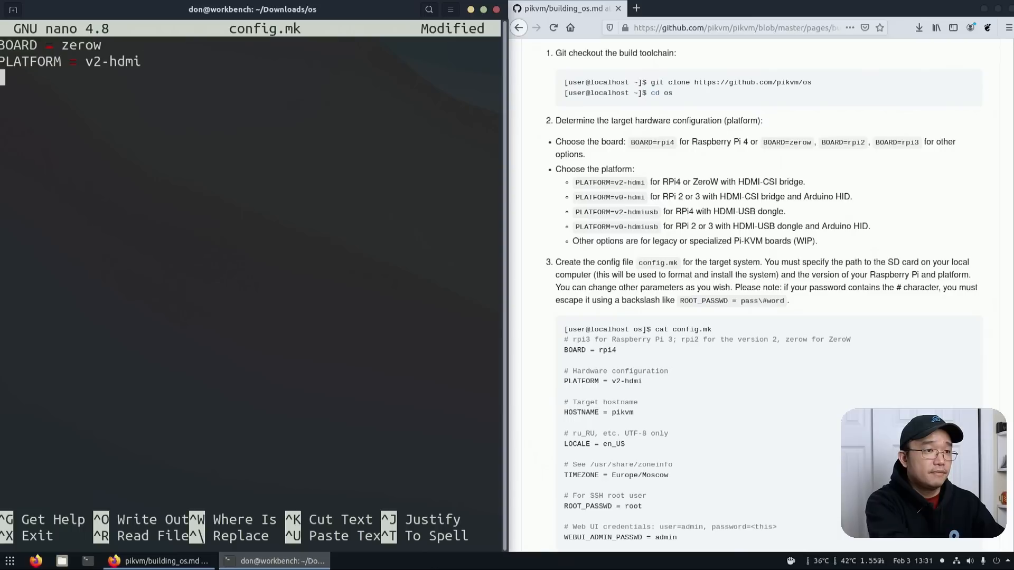
Add LOCALE=en_US and begin the TIMEZONE line in config.mk
type("LOCAL")
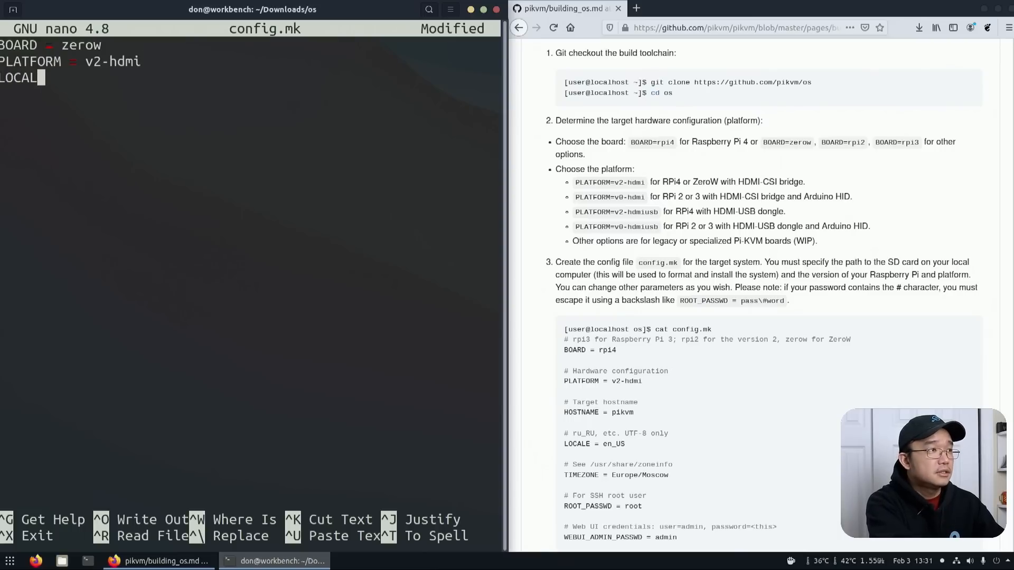
type("E=")
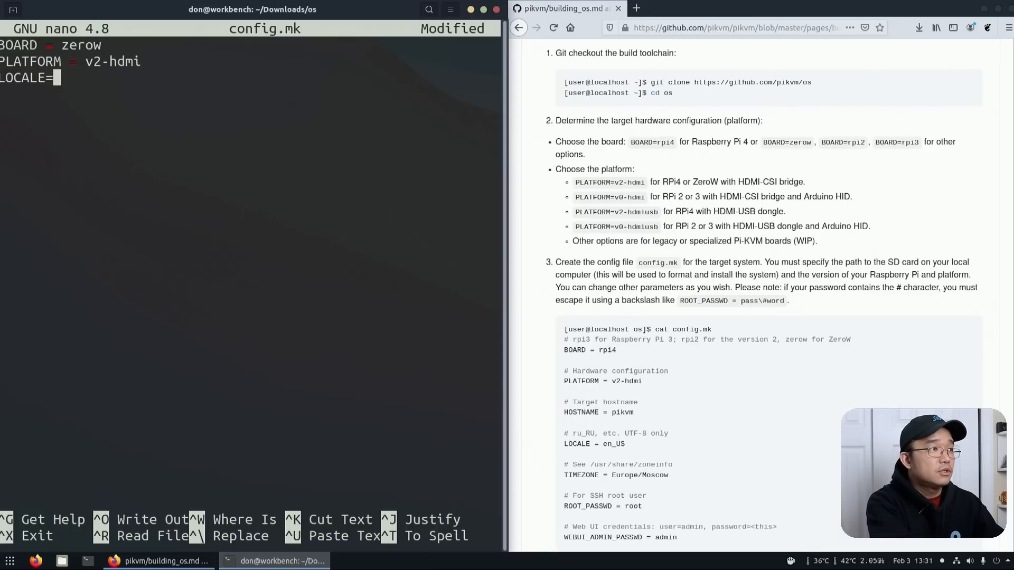
type("u")
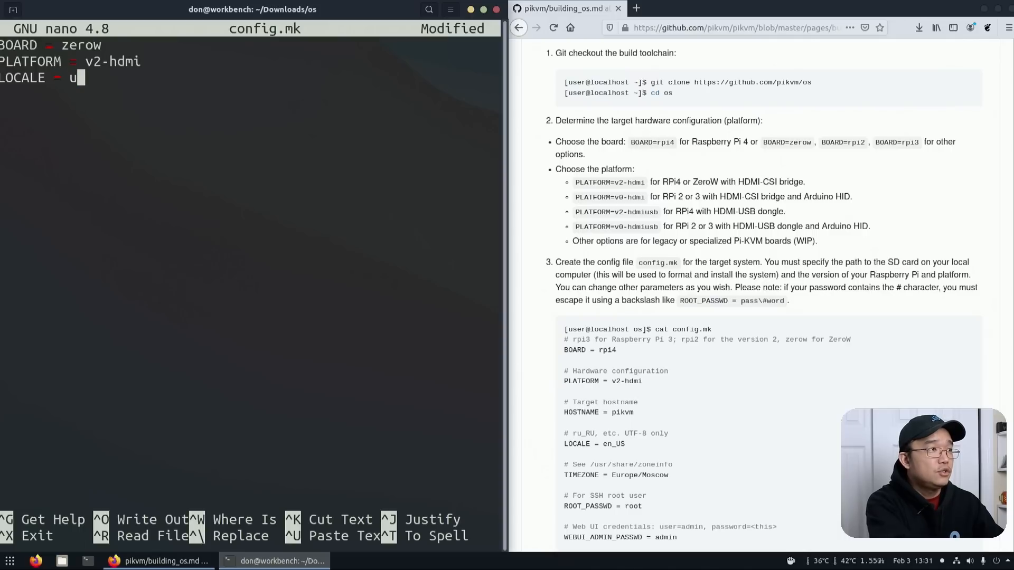
type("n_US")
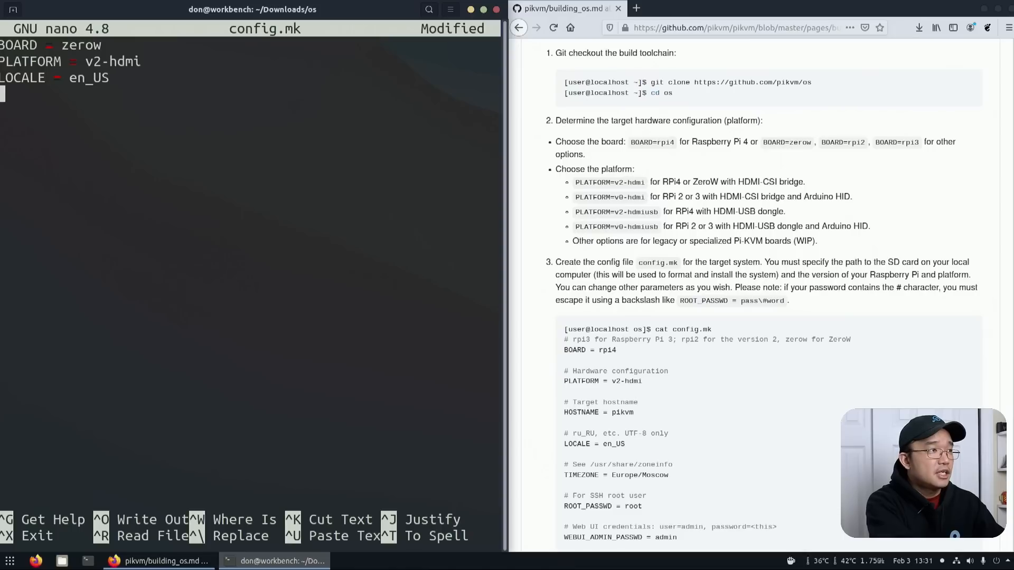
type("TIMEZONE =")
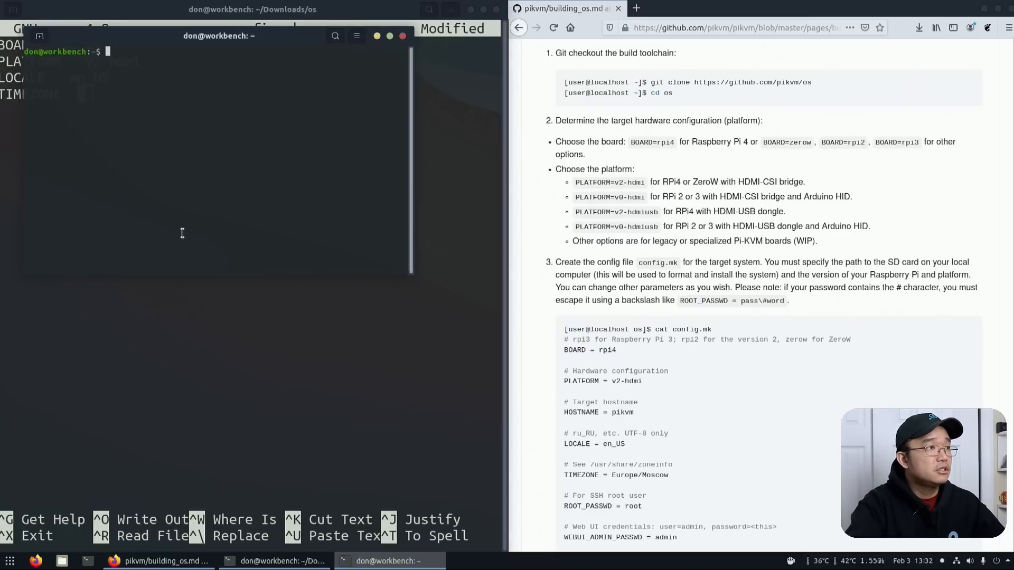
Look up America/New_York in /usr/share/zoneinfo and set it as TIMEZONE
type("cd /")
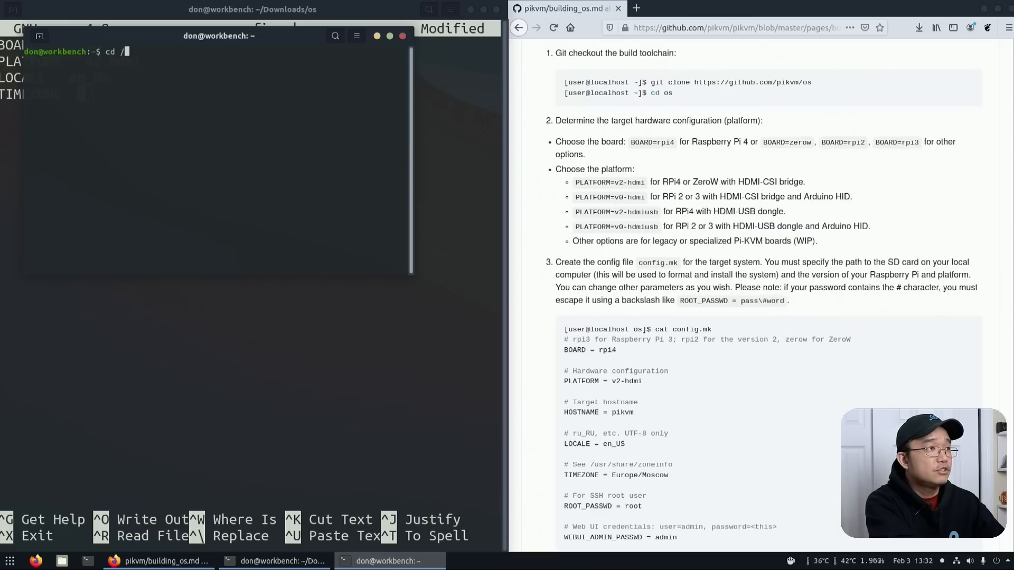
type("usr/sharezon")
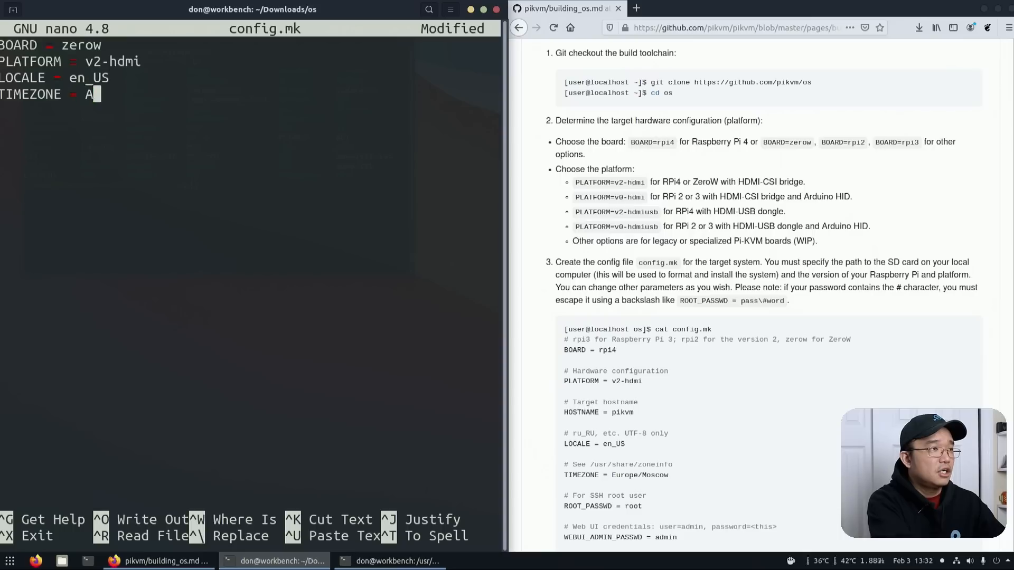
type("merica/N")
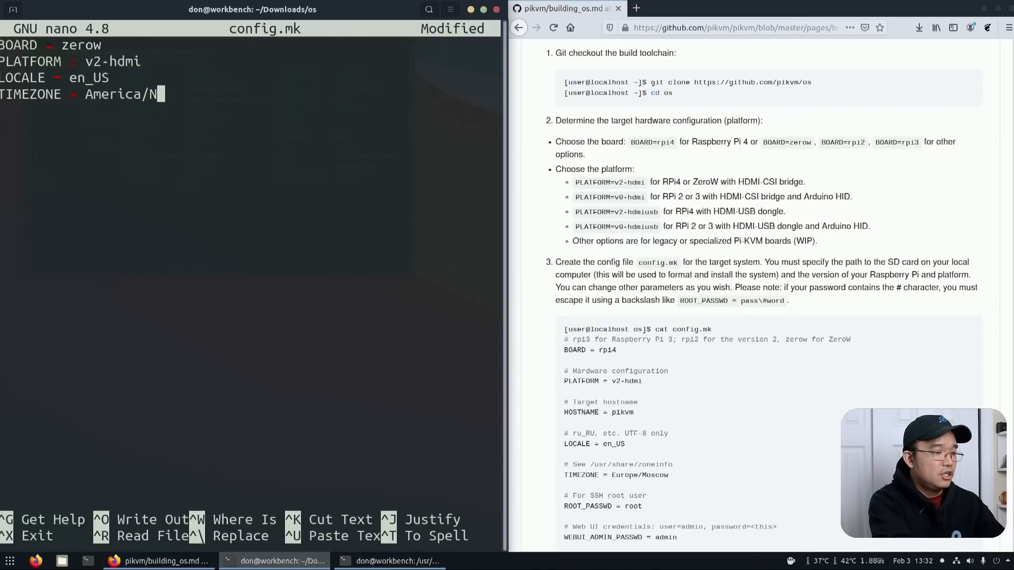
type("ew_YO")
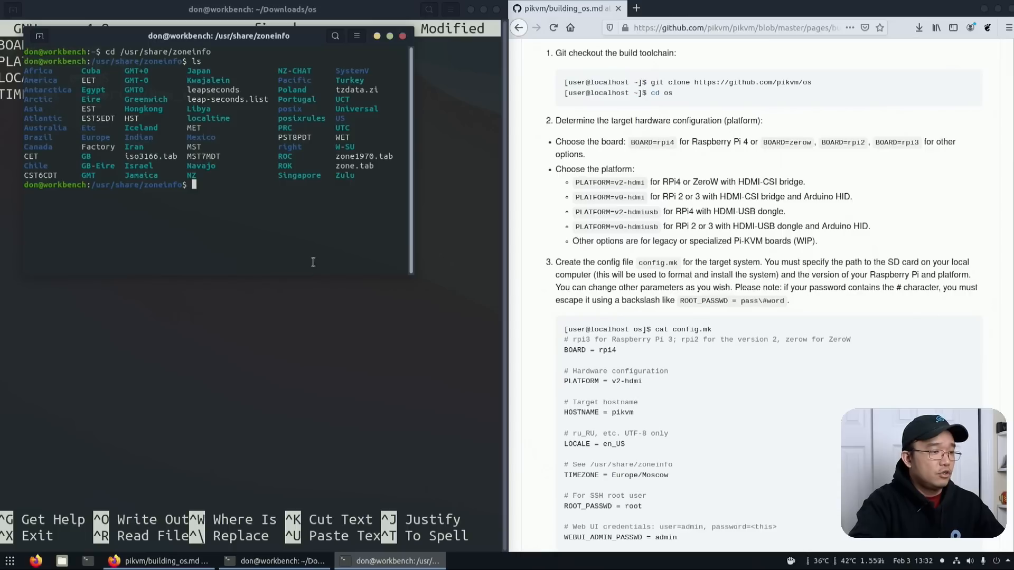
type("ls America/")
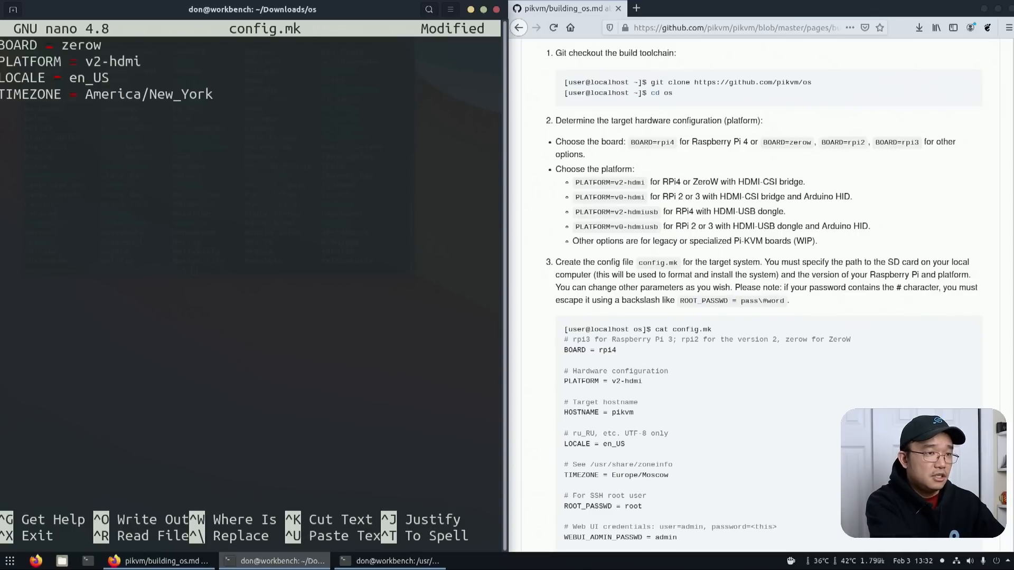
type("ROOT_PASSWORD = root")
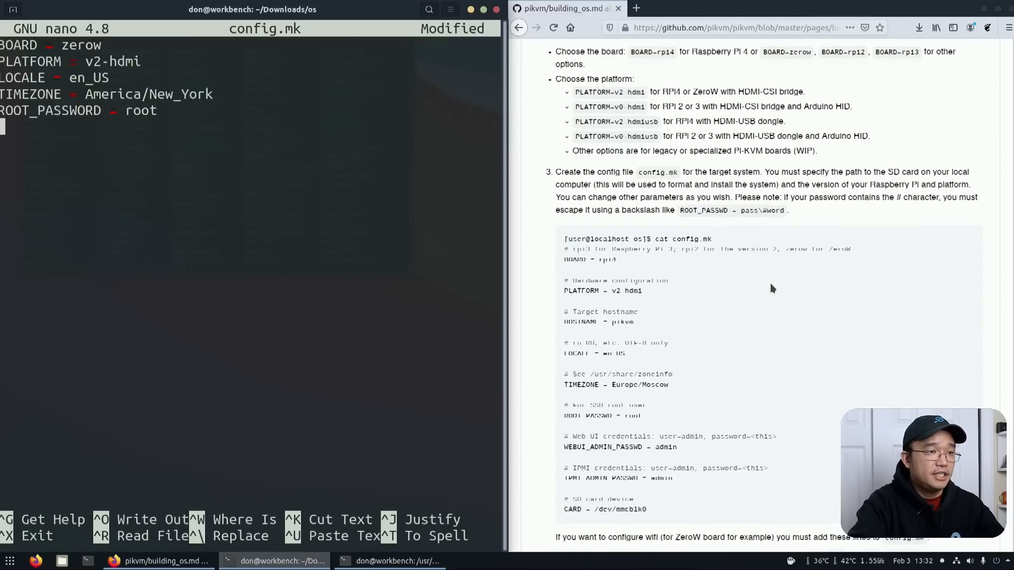
type("WEB")
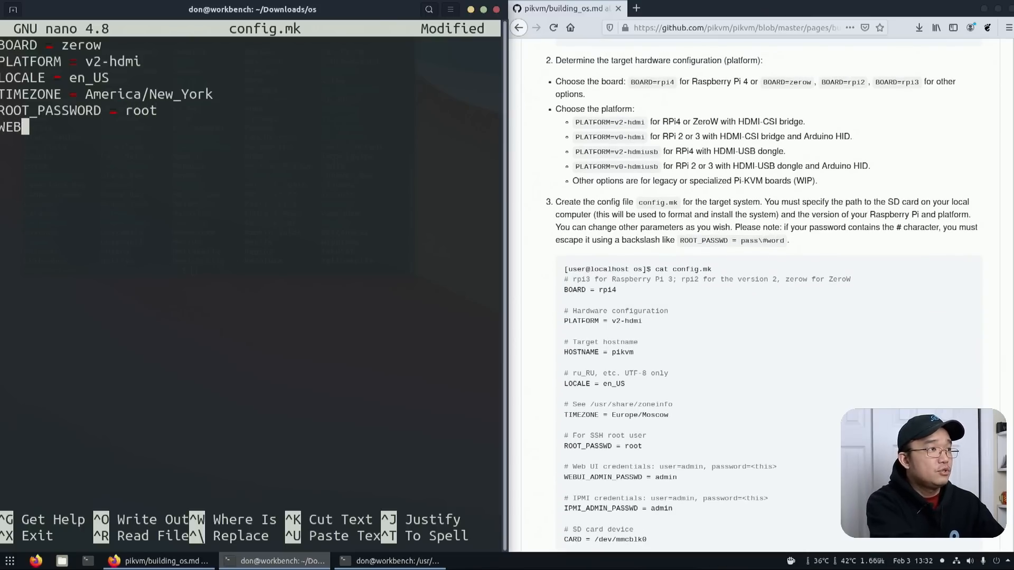
type("UI_ADMIN_")
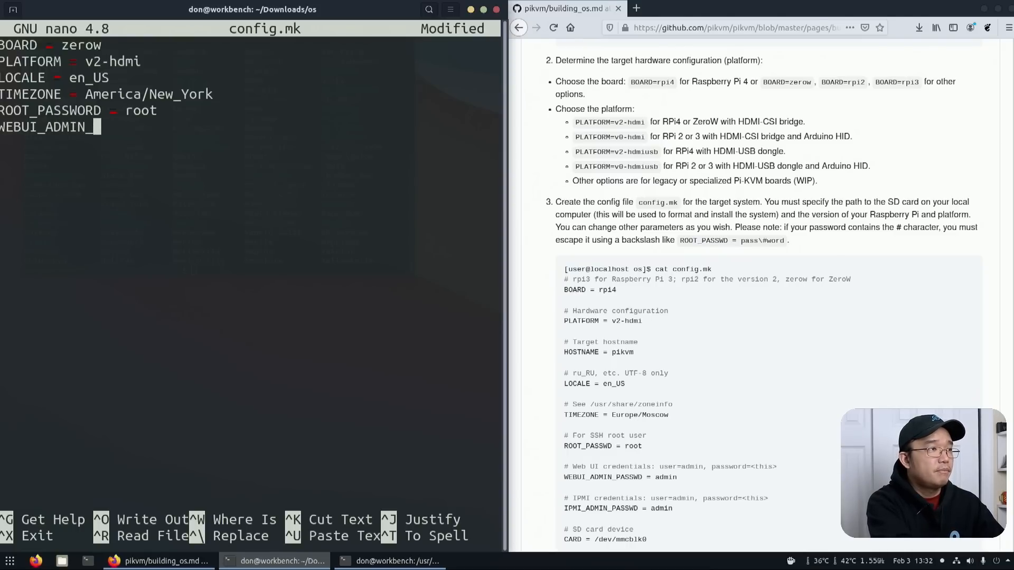
type("PASSWD = admin")
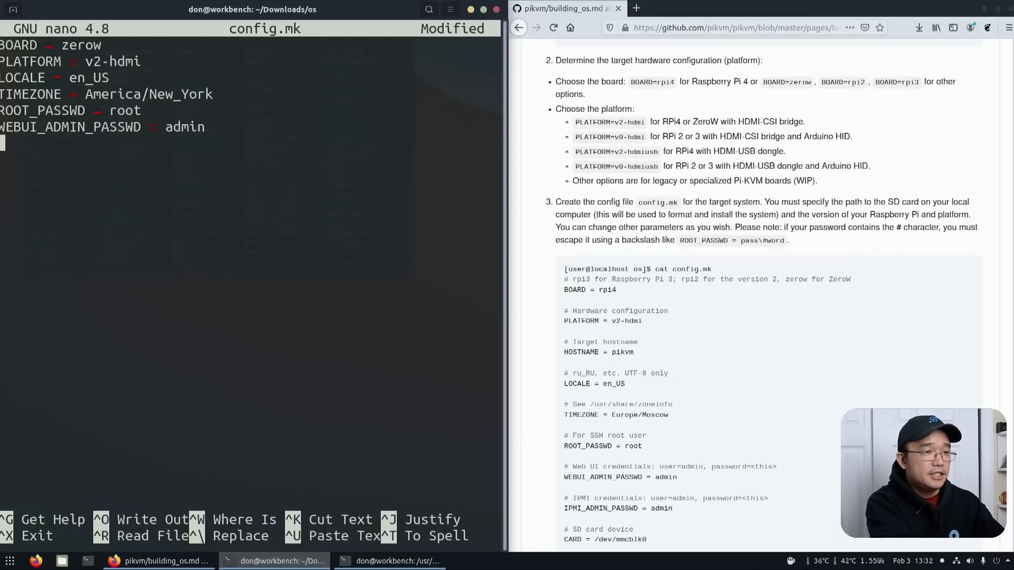
type("IPMI")
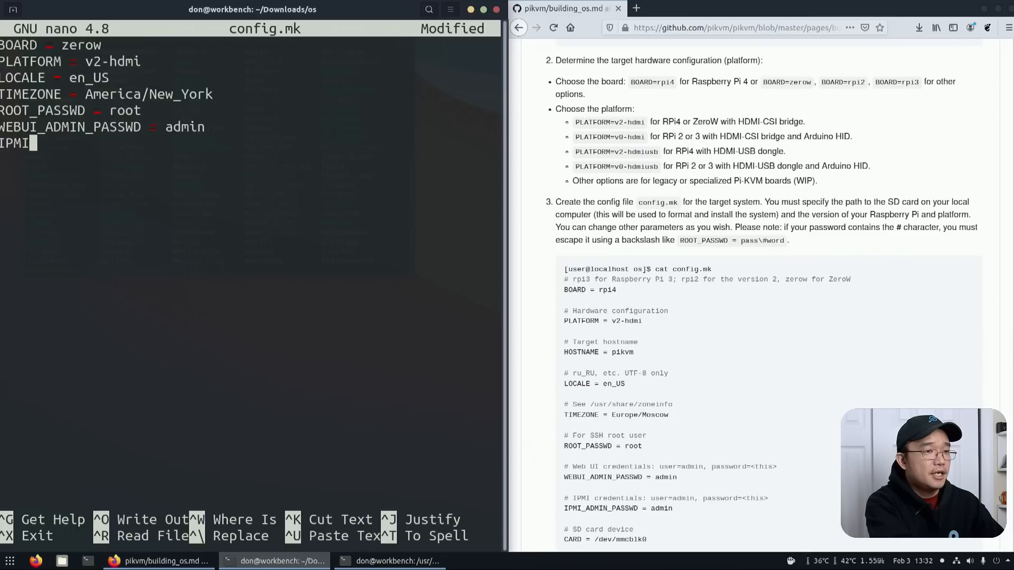
type("_ADMIN_PASSWD = admin")
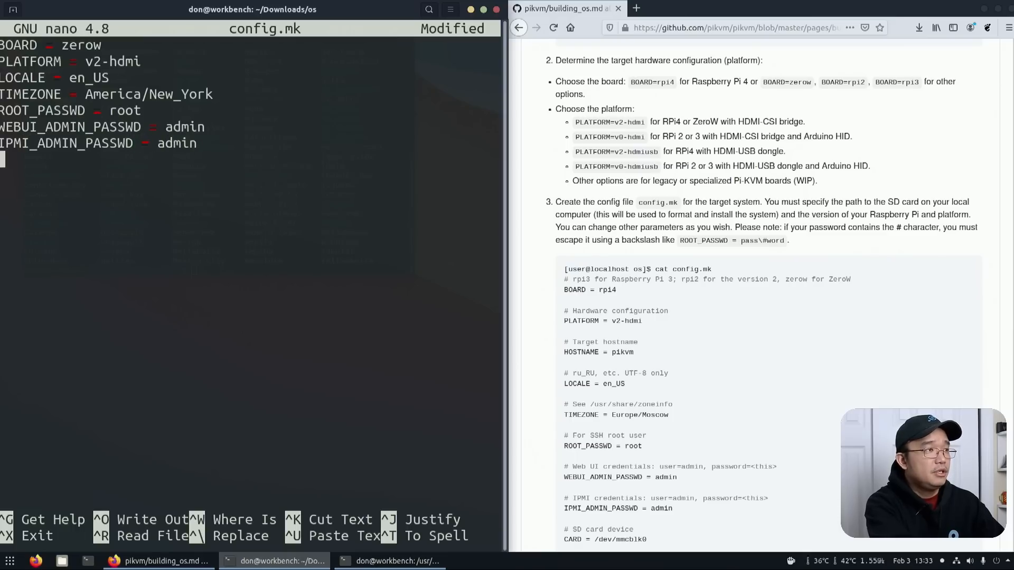
Set CARD = /dev/mmcblk0 and the WIFI_ESSID/WIFI password lines, then save and exit nano
type("CARD")
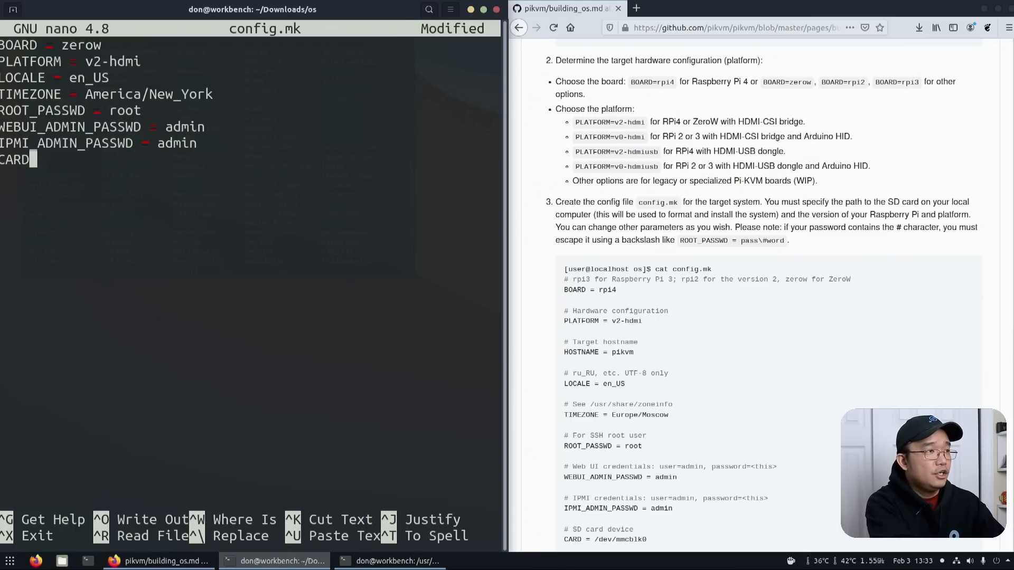
type("= /dev/mm")
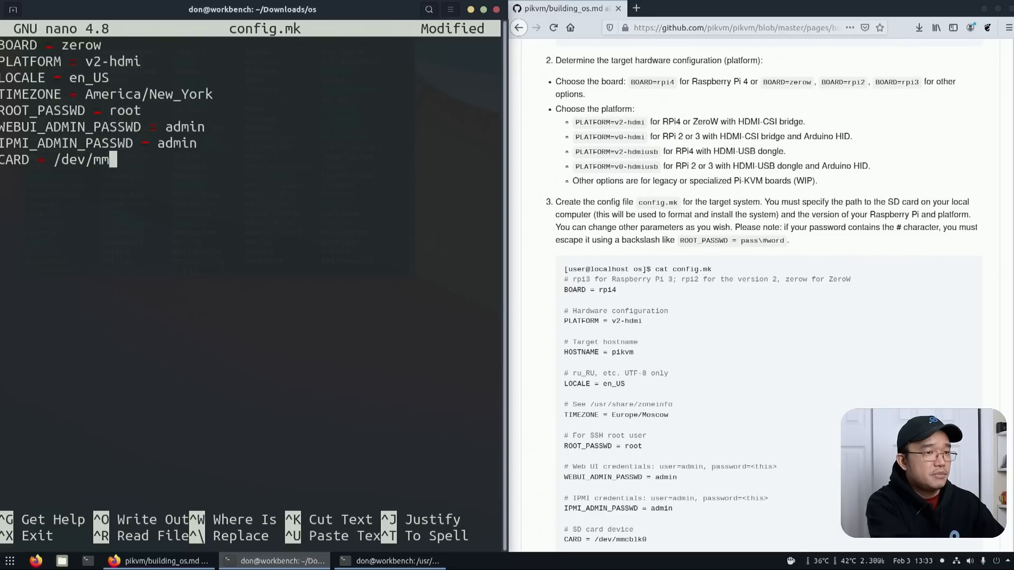
type("cblk0")
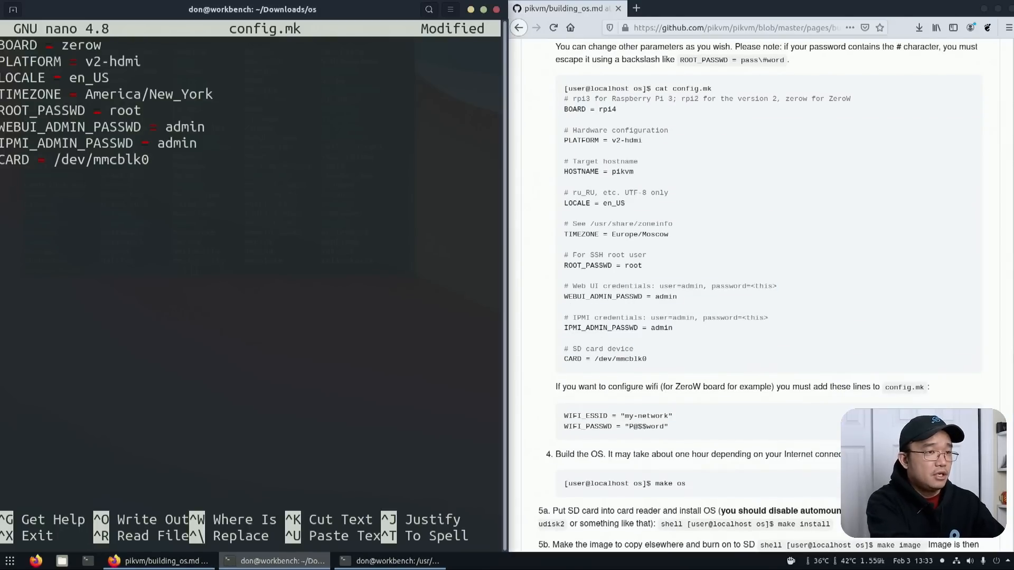
type("WIFI_")
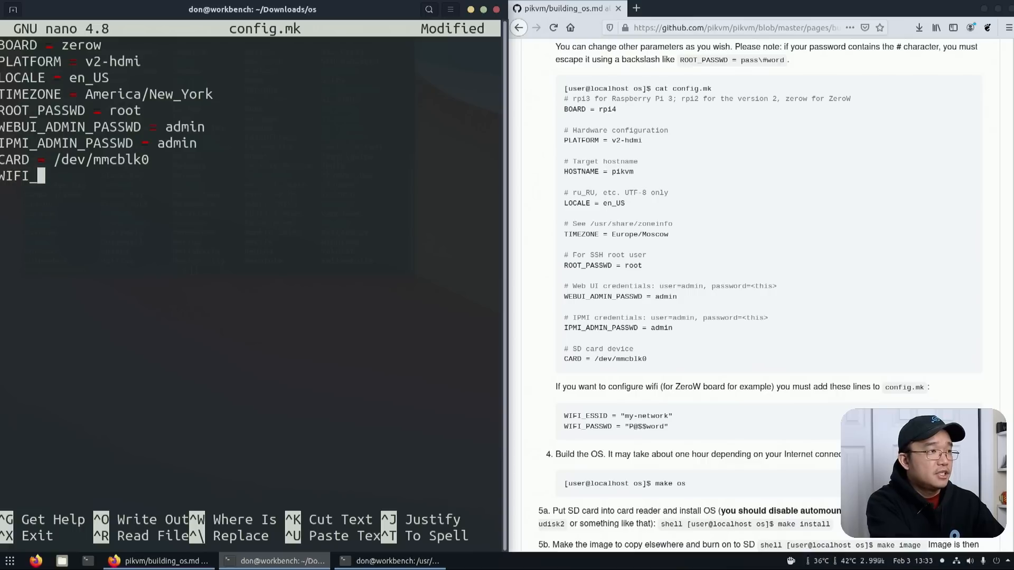
type("ESSID=")
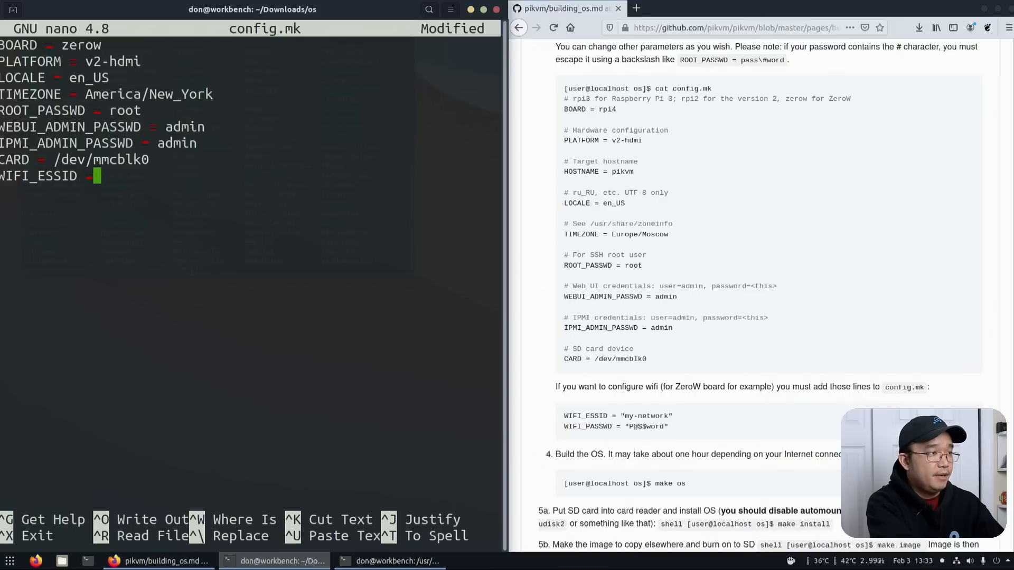
type("WIFI_PASSWD =")
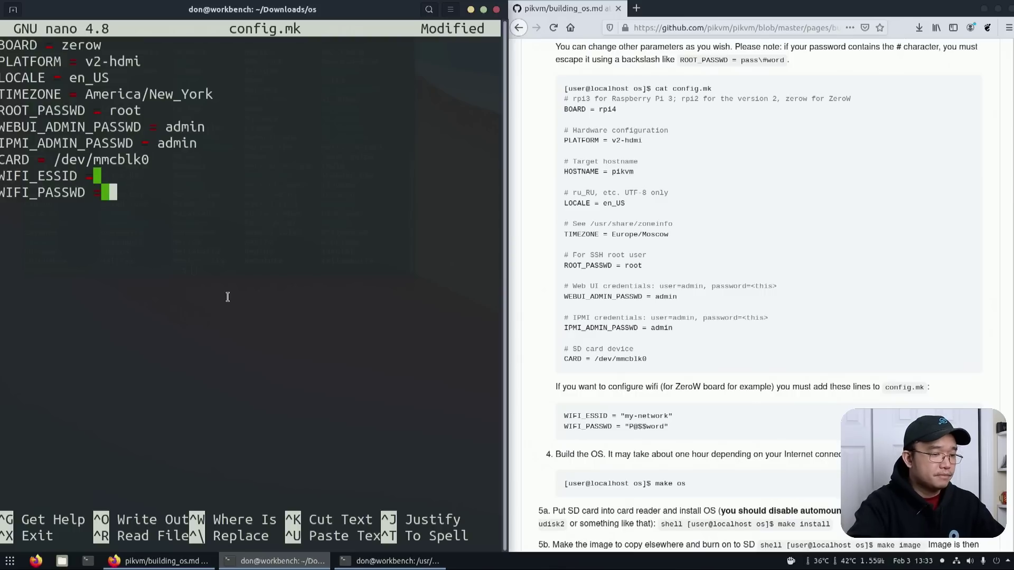
key("ctrl+x")
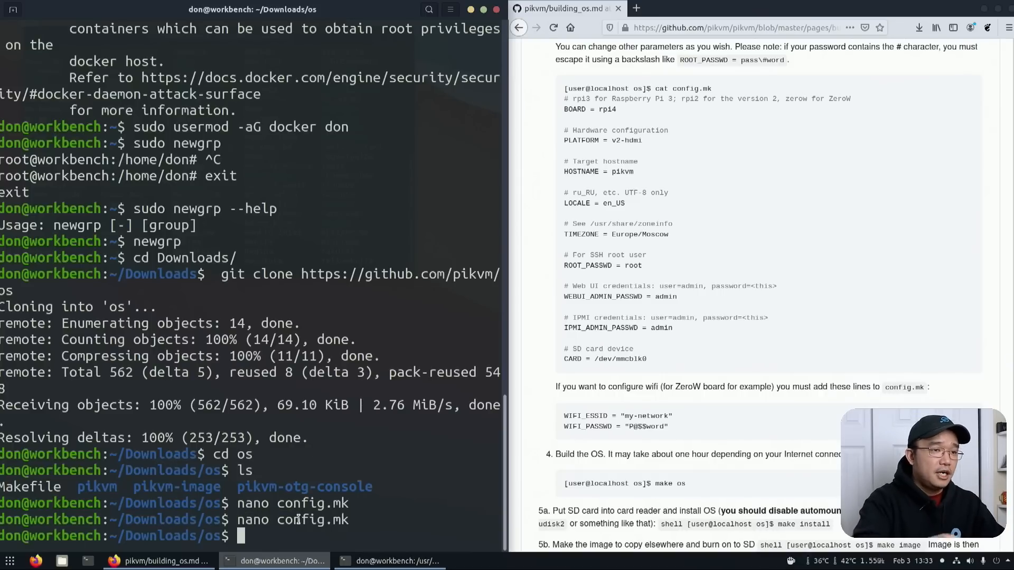
Attempt make os, which fails on Docker, then run newgrp and exit the shell session
type("make")
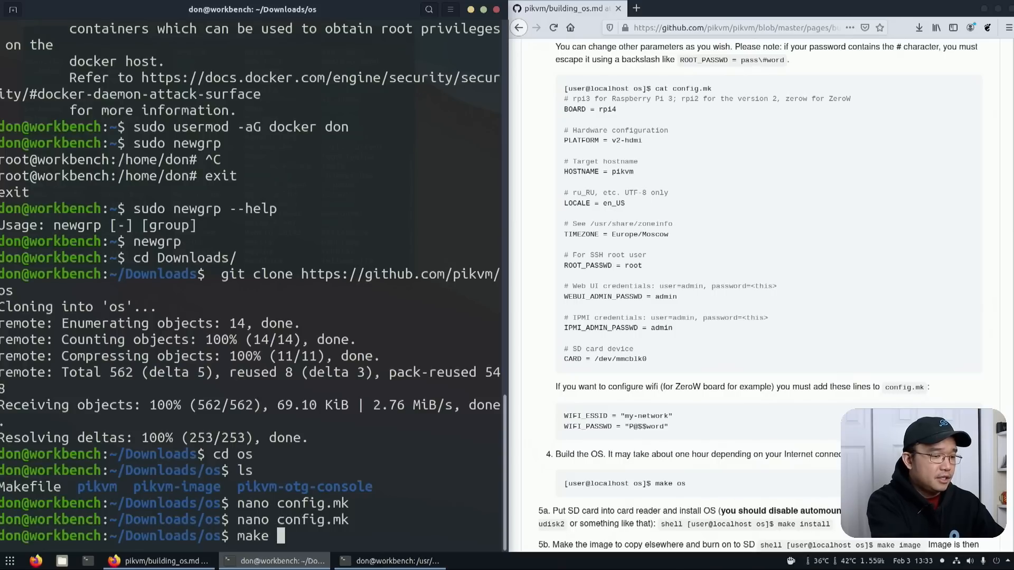
type("os")
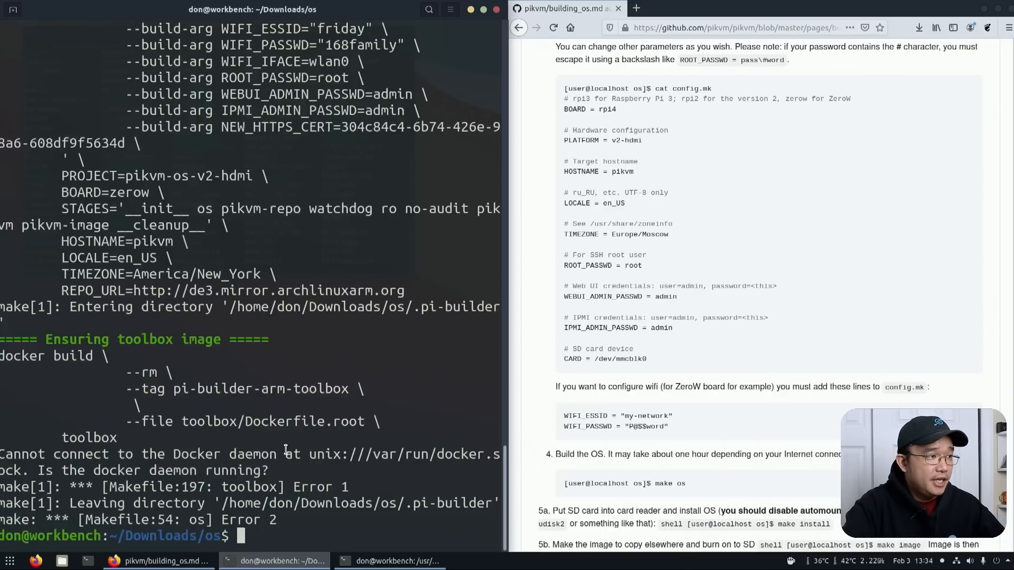
mouse_move(66, 464)
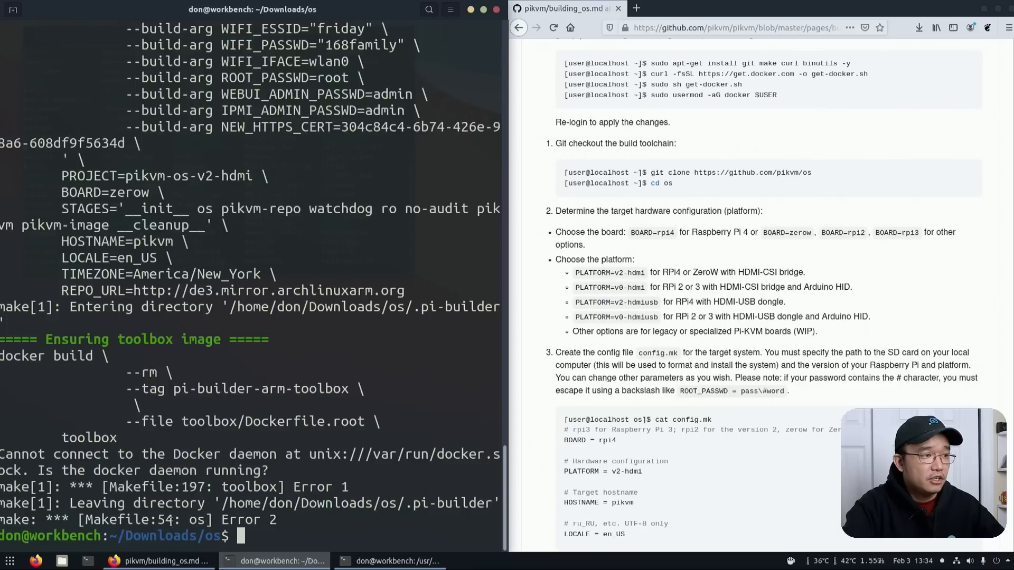
mouse_move(484, 428)
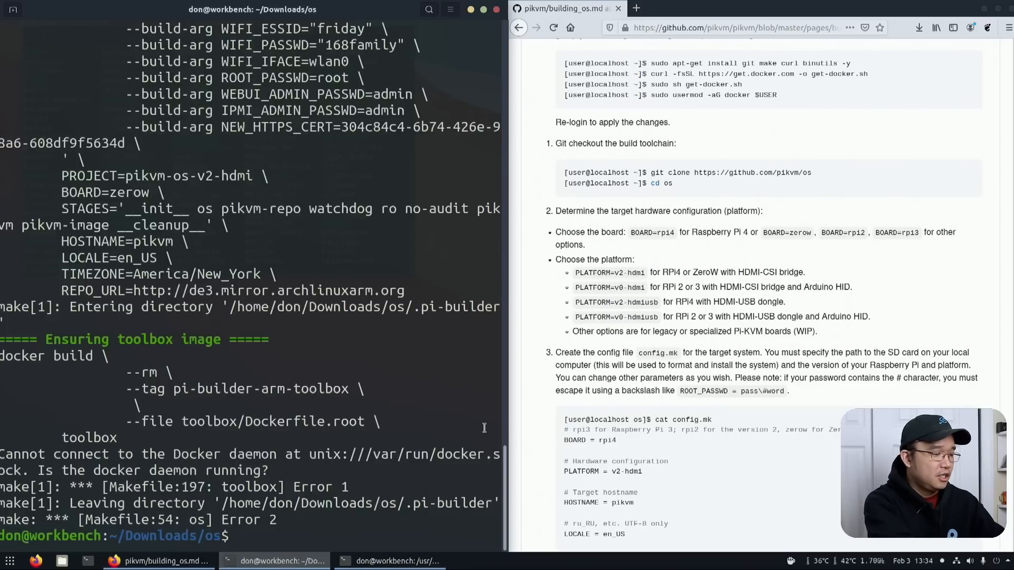
type("newgrp -")
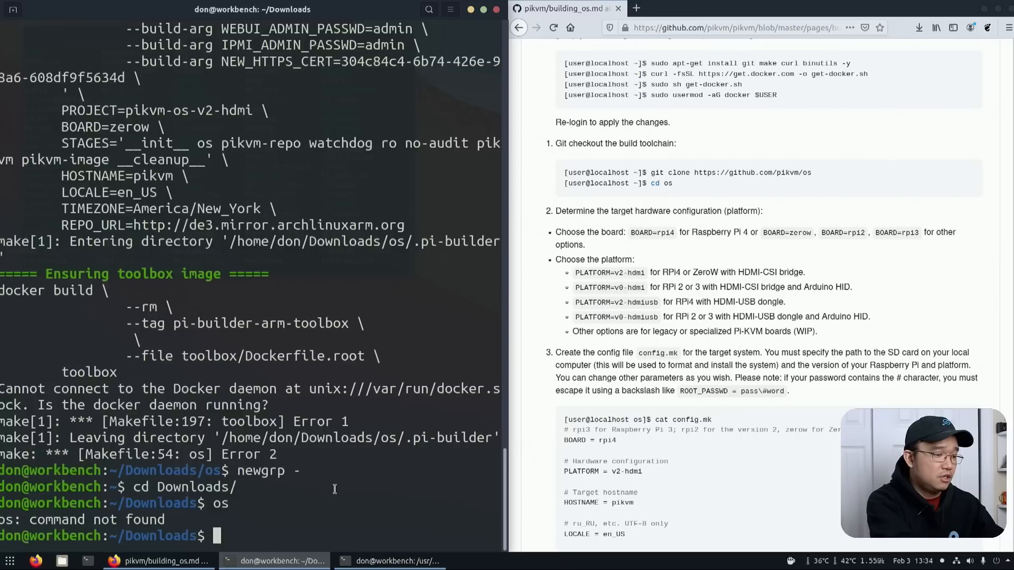
type("exit")
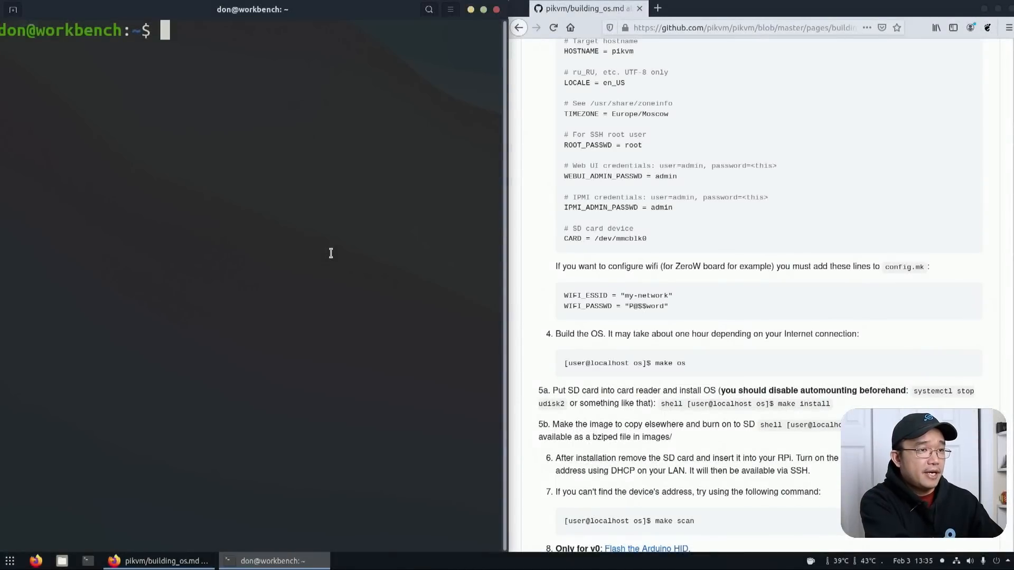
Return to Downloads/os and rerun make os until it reports Build complete
type("cd Downloads/os")
type("ls")
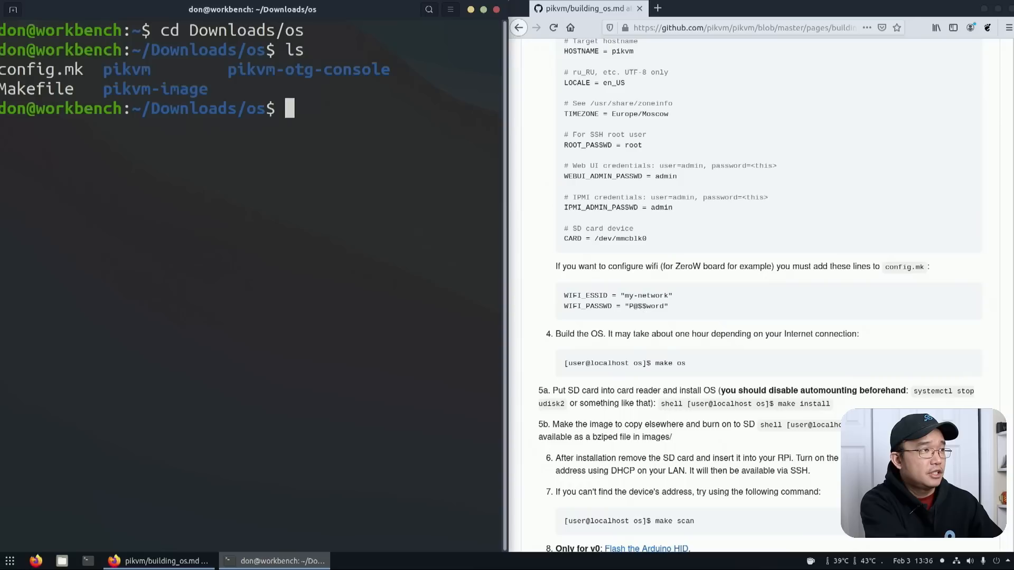
type("cd")
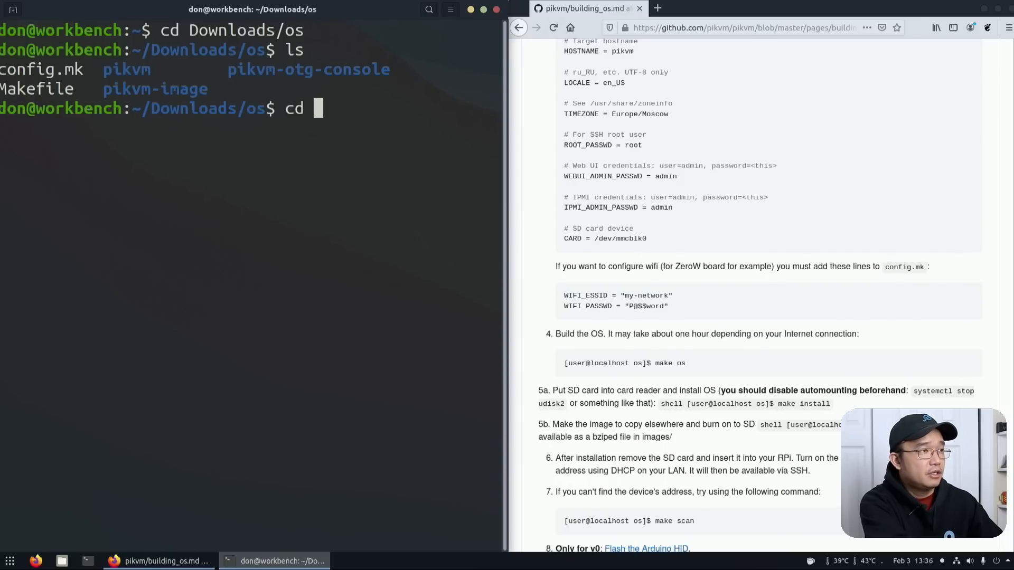
type("make os")
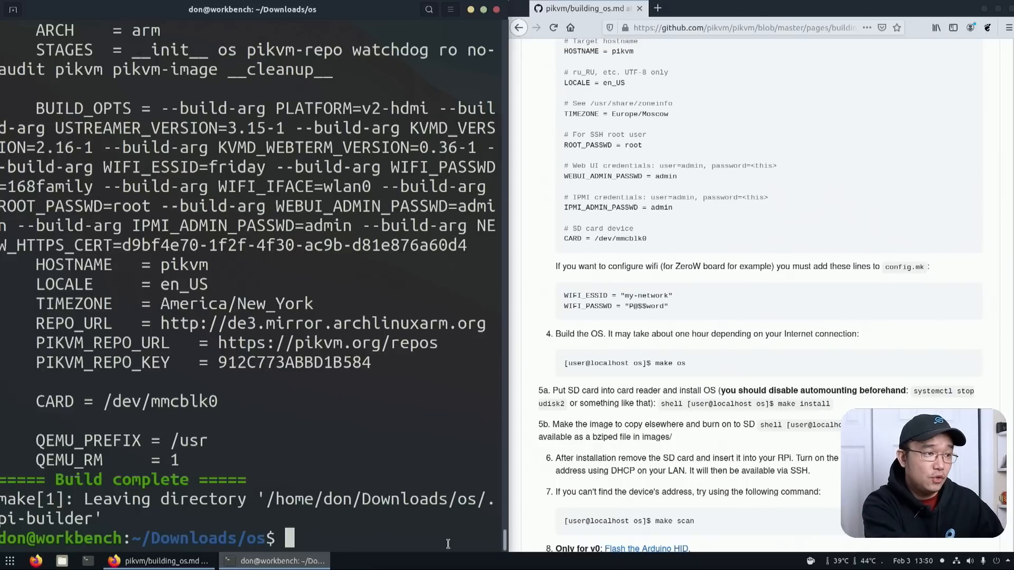
Run make image to produce v2-hdmi-zerow-20210203.img.bz2, then enter the images folder
type("make im")
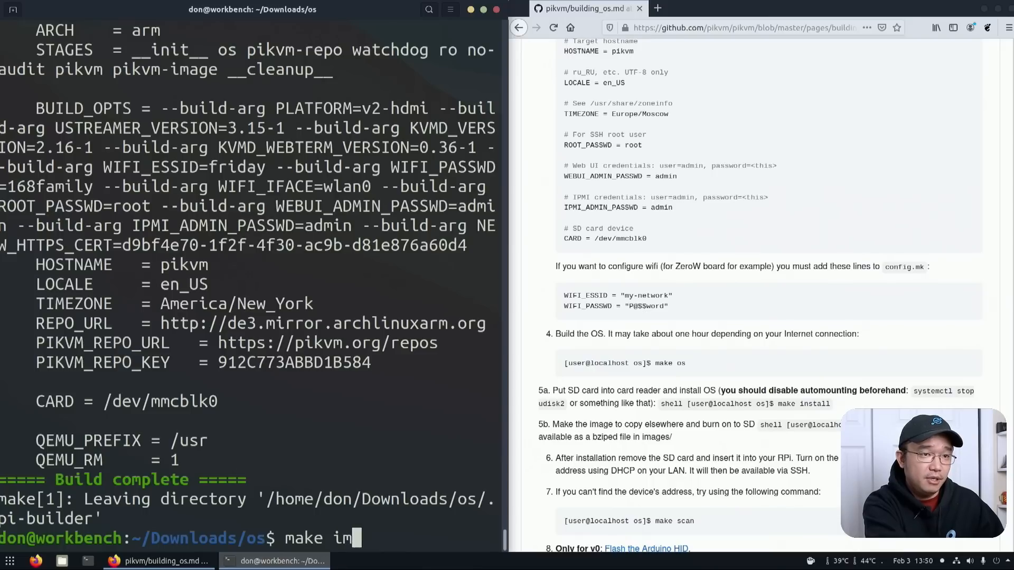
type("age")
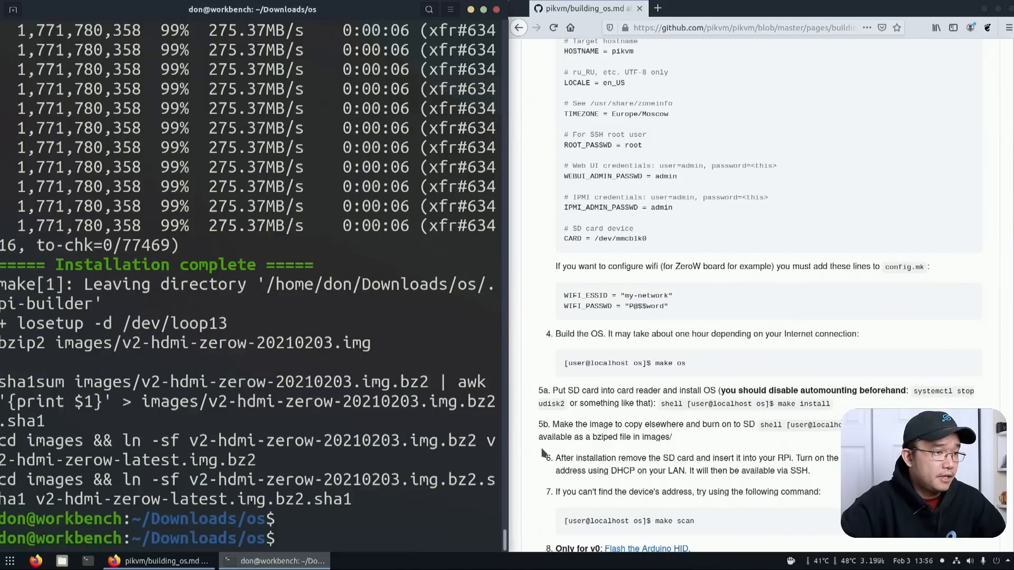
type("ls")
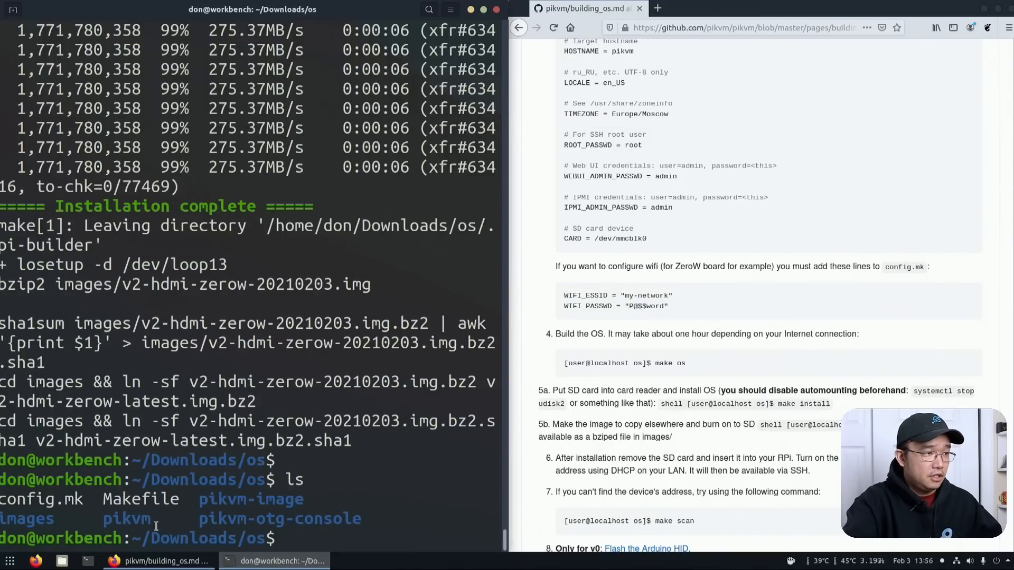
type("cd images/")
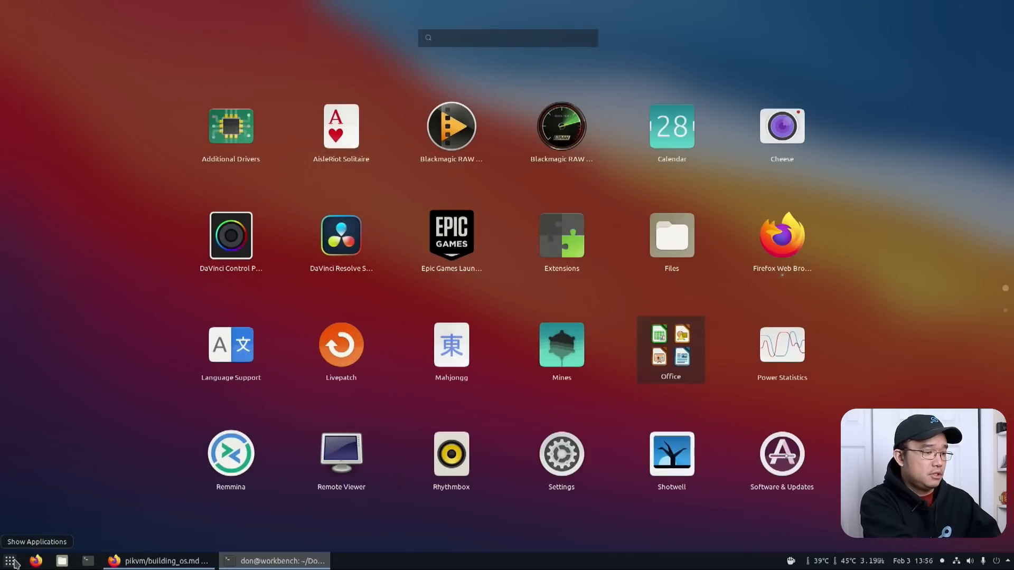
mouse_move(569, 70)
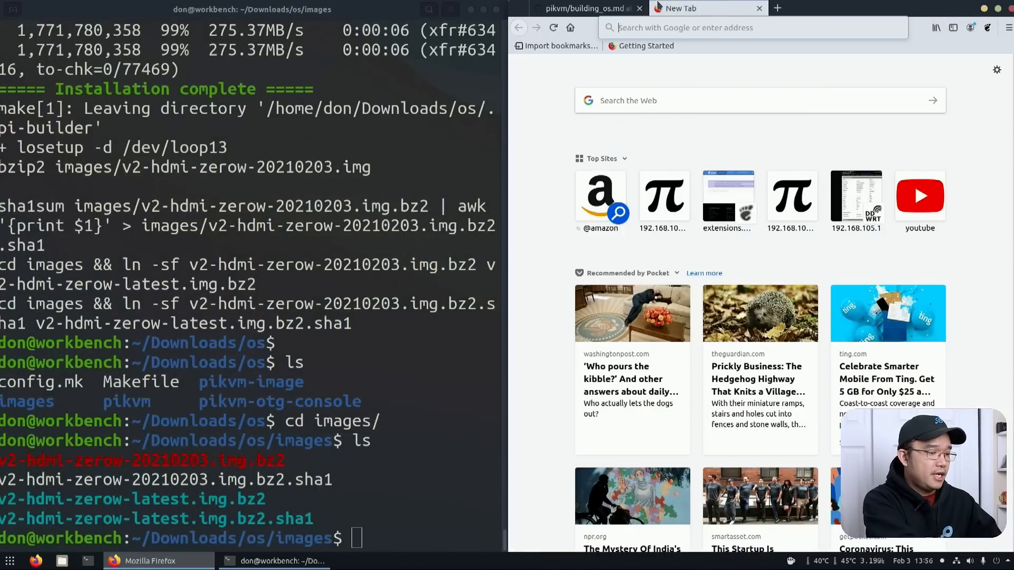
Search for Raspberry Pi Imager in a new Firefox tab
type("raspberry pi imager")
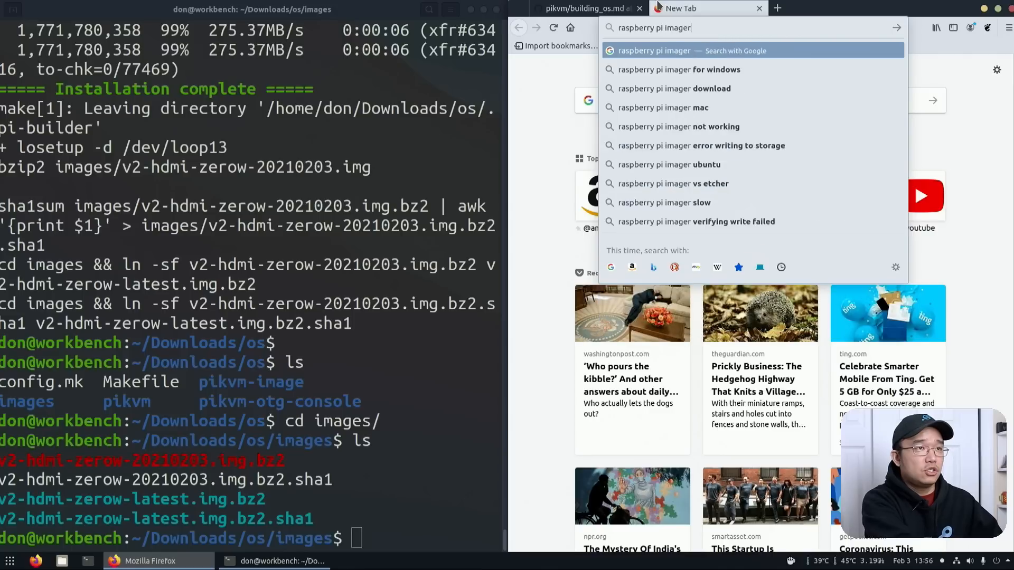
Download imager_1.5_amd64.deb for Ubuntu x86 from raspberrypi.org and hand it to the software installer
left_click(672, 88)
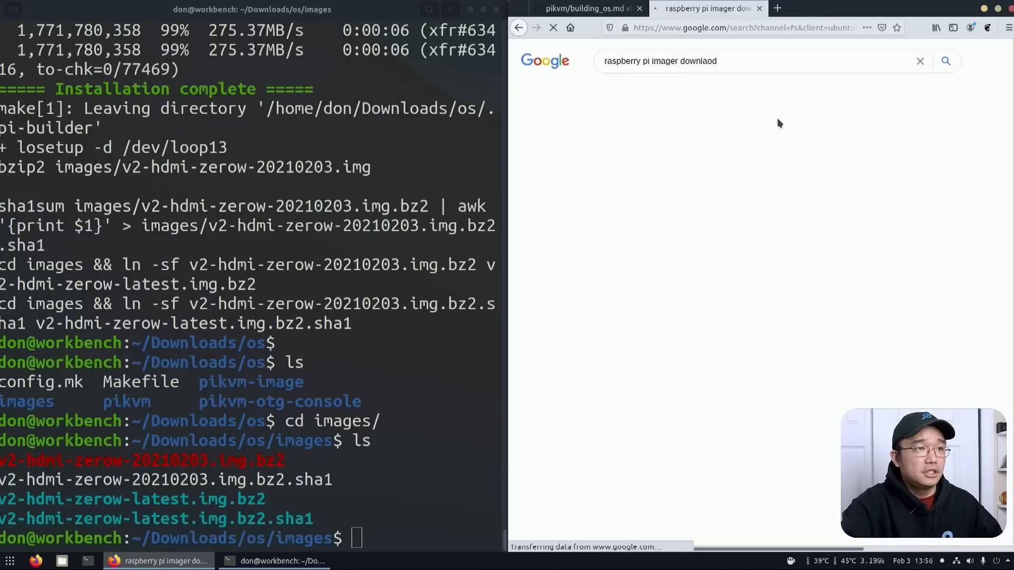
left_click(668, 188)
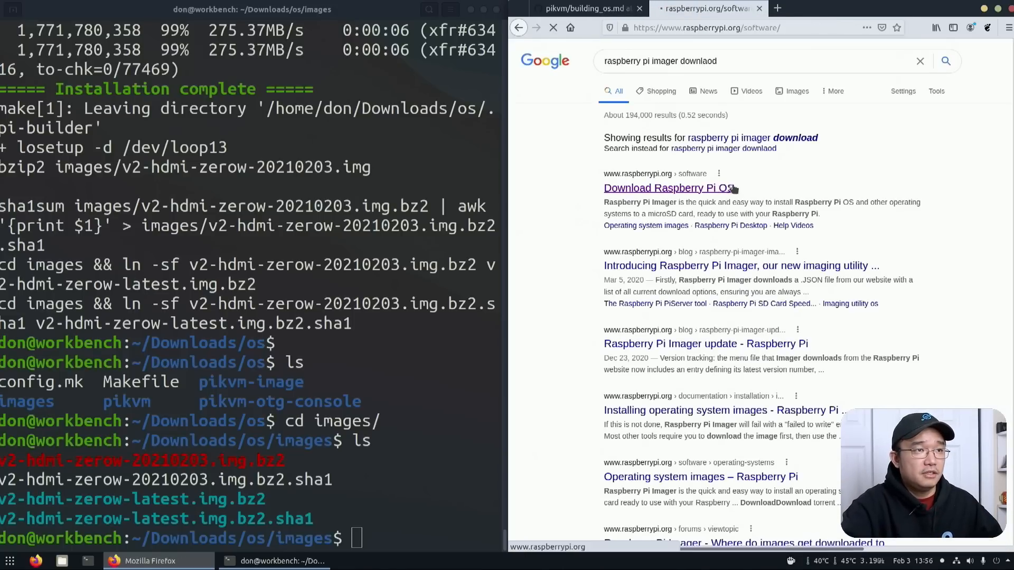
left_click(667, 188)
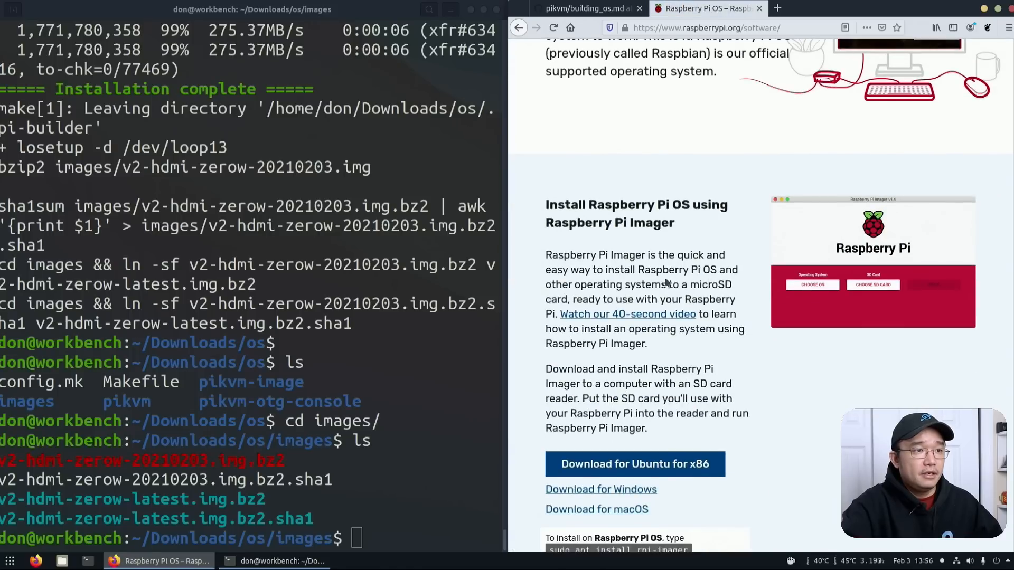
scroll("down", 3)
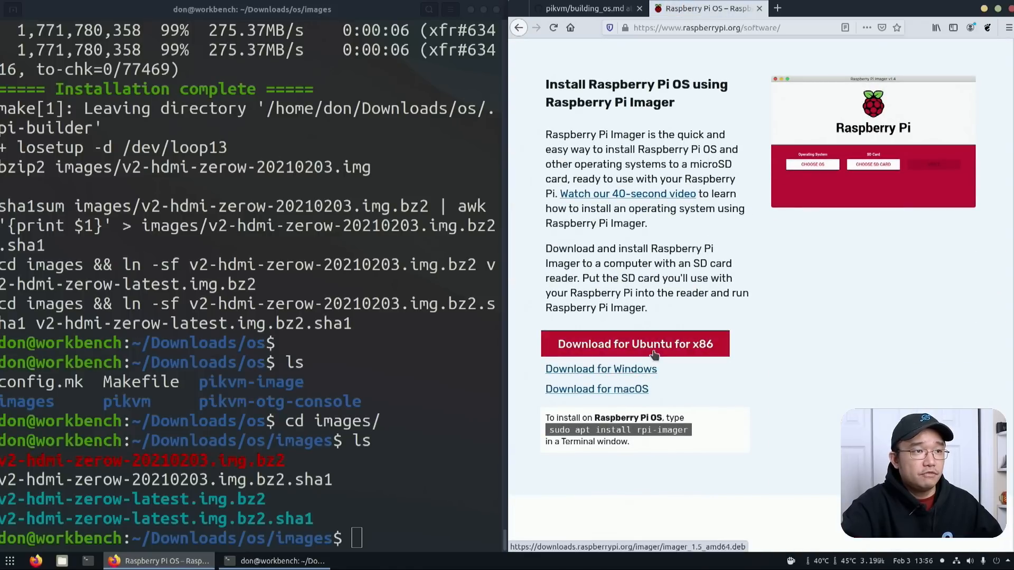
left_click(635, 344)
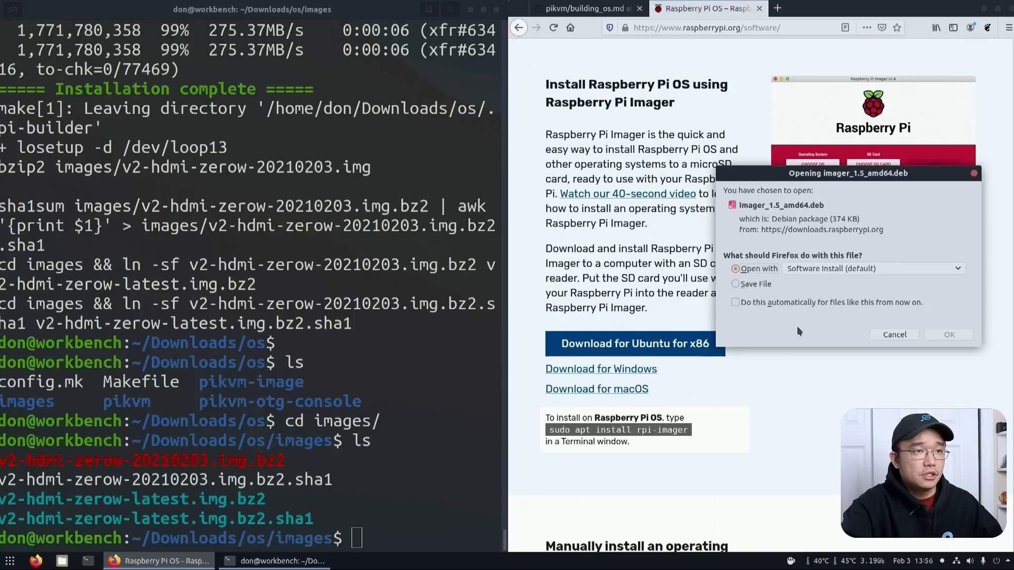
left_click(894, 335)
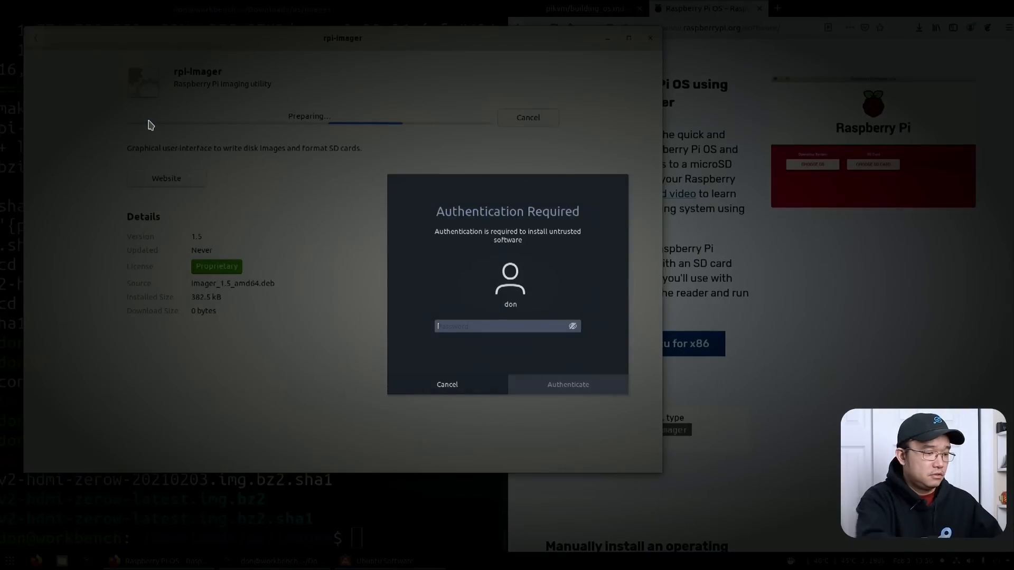
Authenticate the rpi-imager install, choose Use custom image and browse into the Downloads os folder
left_click(567, 385)
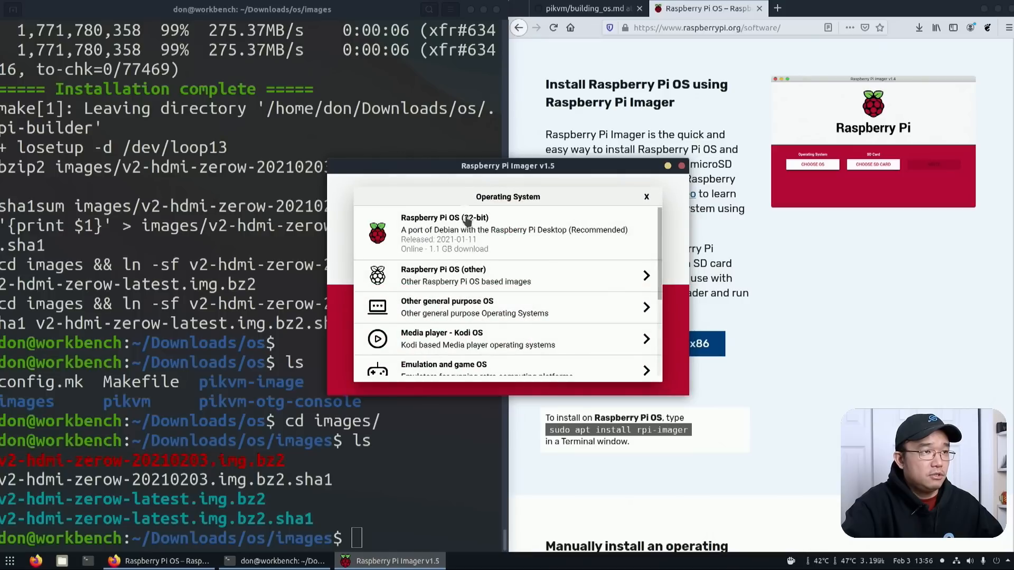
scroll("down", 3)
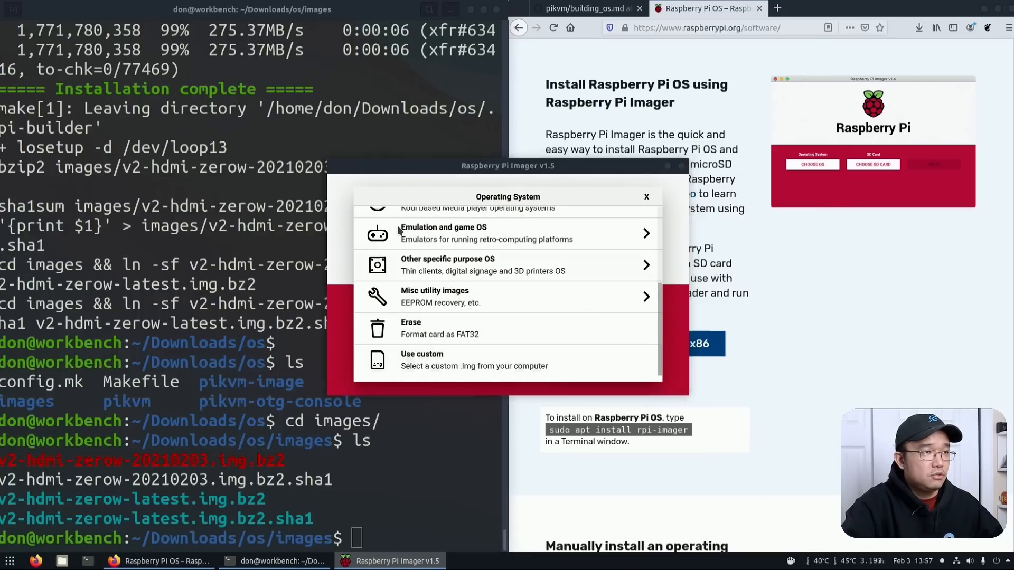
left_click(422, 360)
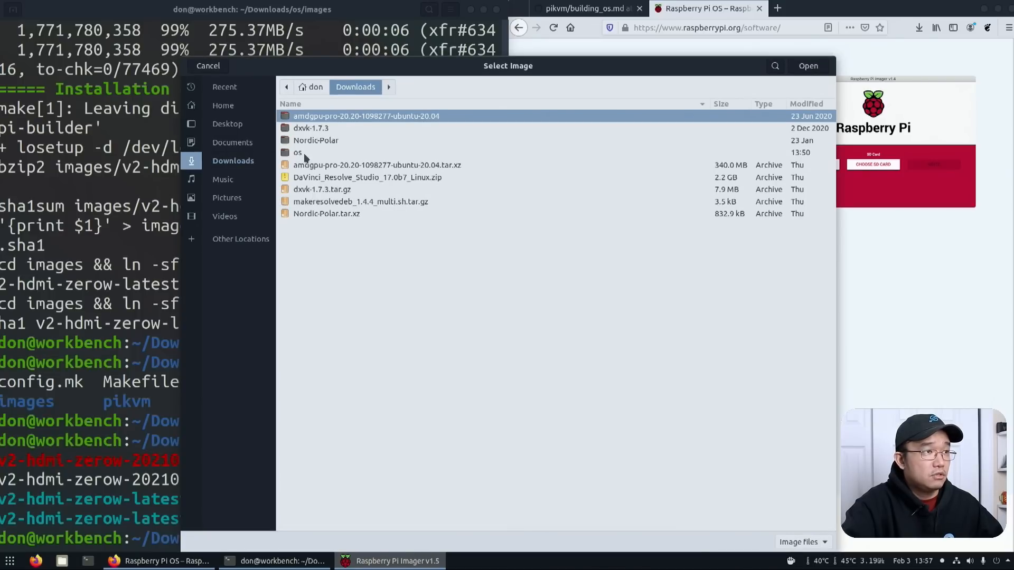
double_click(297, 152)
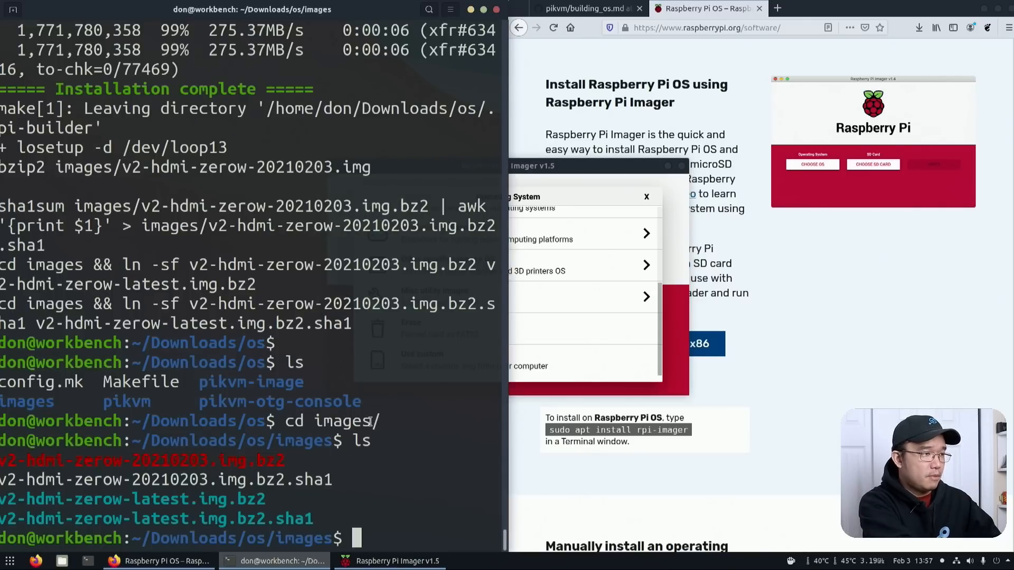
Decompress v2-hdmi-zerow-20210203.img.bz2 with bzip2 -d, leaving the .img in the images folder
type("bzip2 -d")
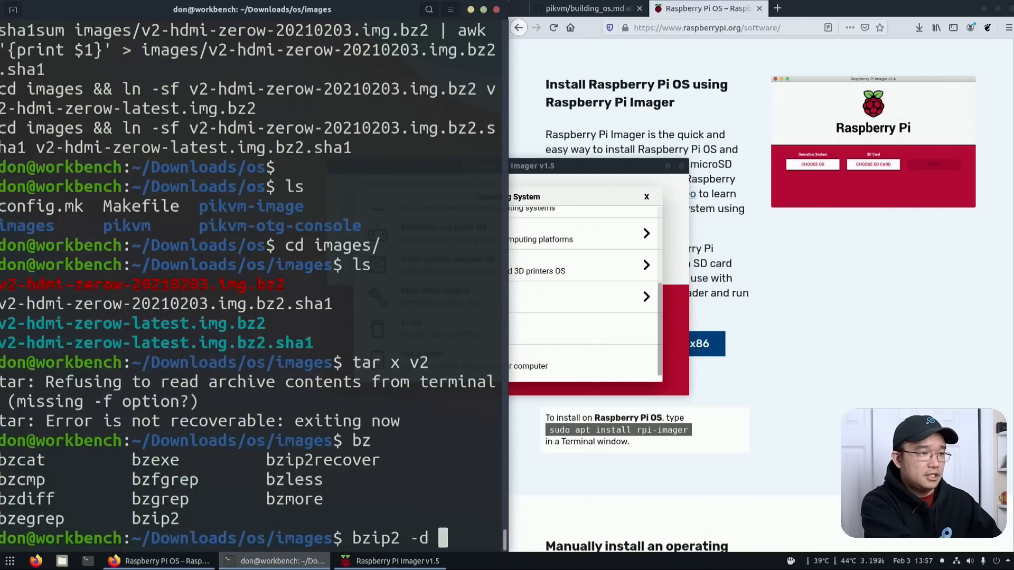
type("v2-hdmi-zerow-")
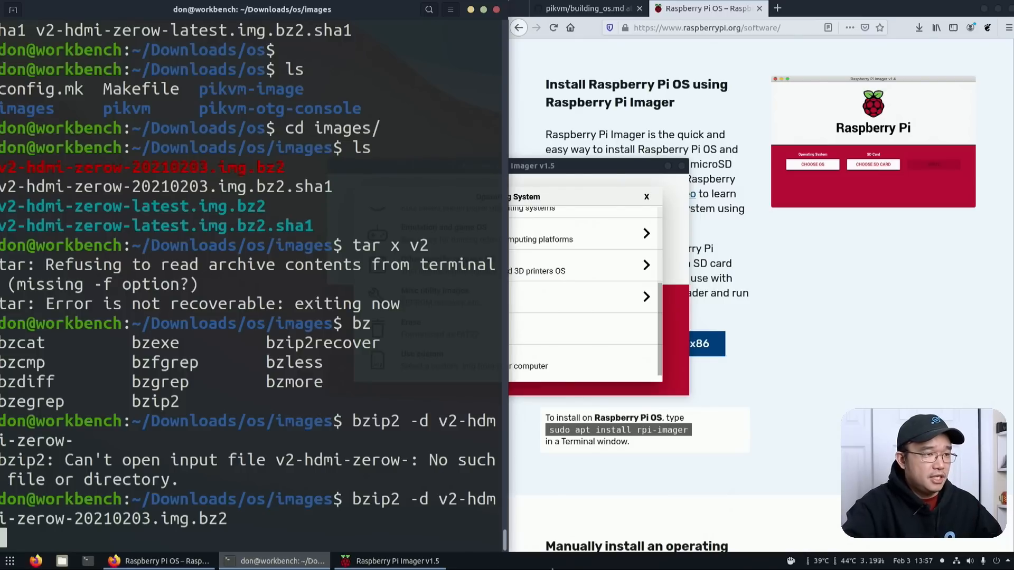
double_click(373, 499)
type("ls")
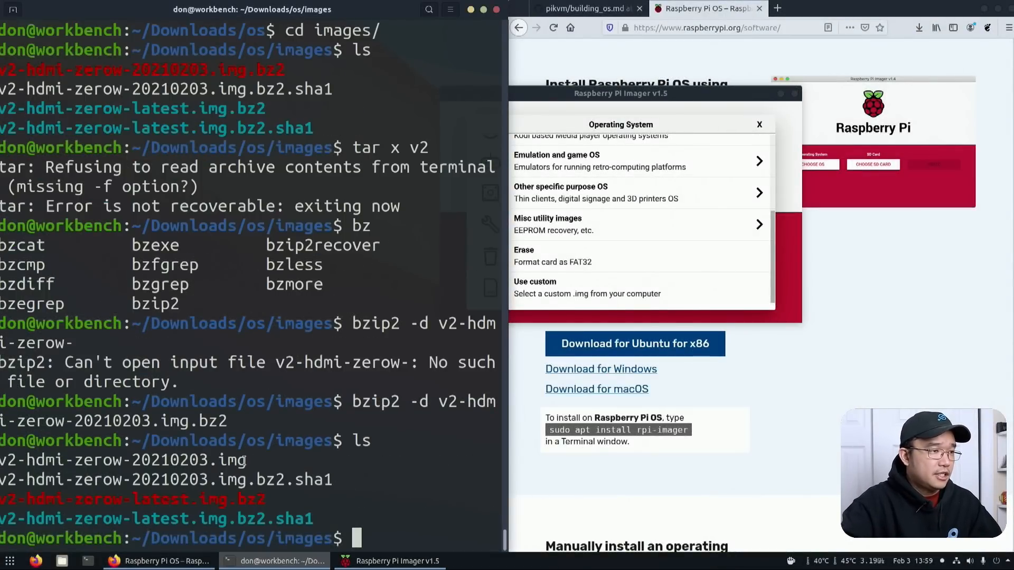
mouse_move(581, 265)
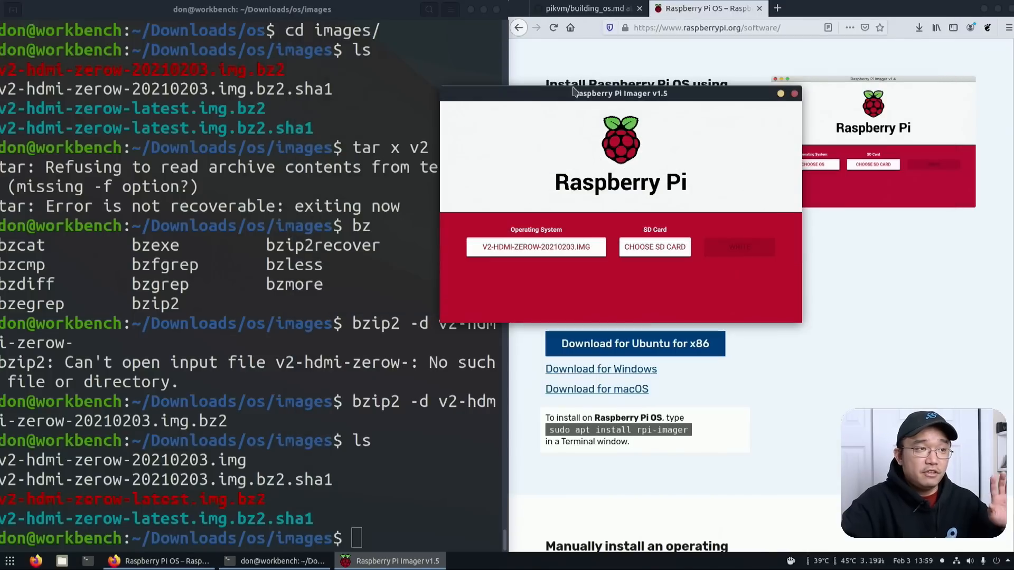
mouse_move(693, 266)
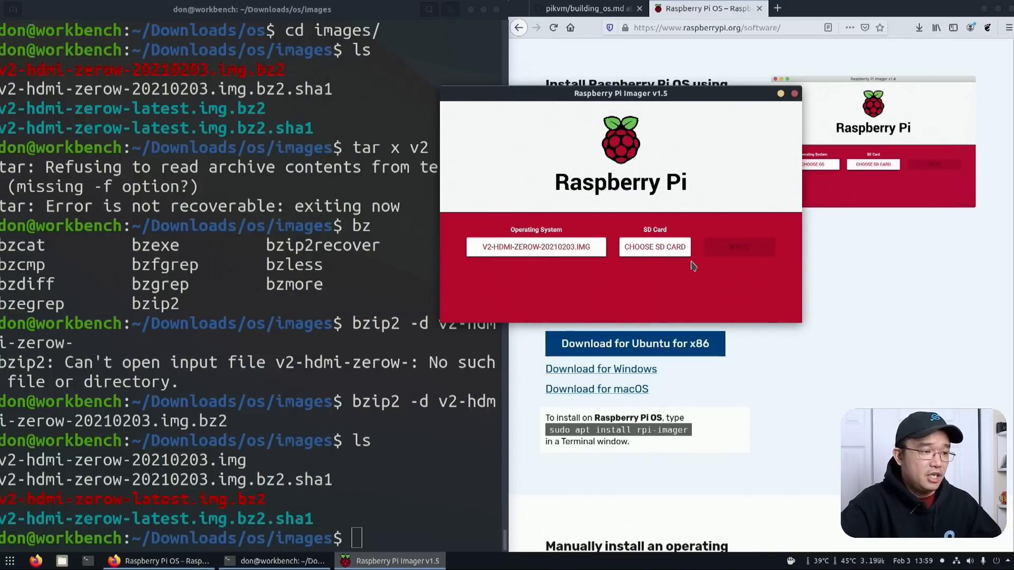
mouse_move(670, 260)
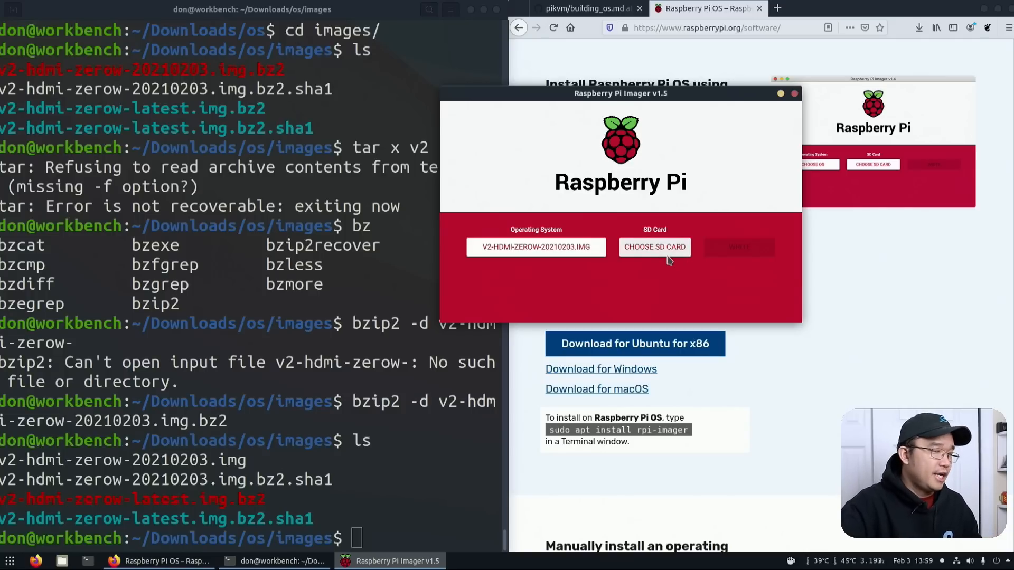
Select the Generic USB3.0 15.7 GB card as the flash target for the zerow image
left_click(654, 247)
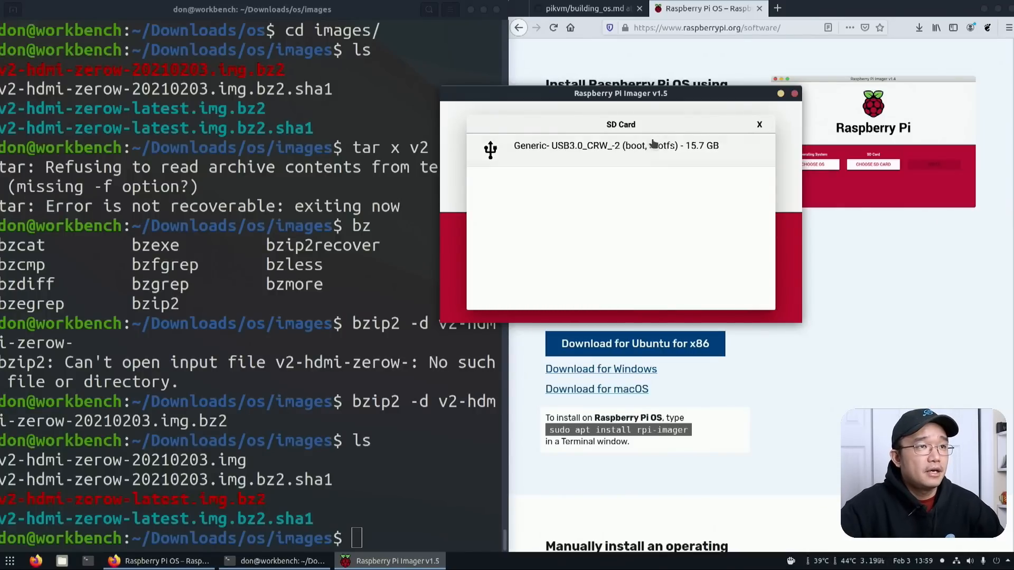
left_click(620, 145)
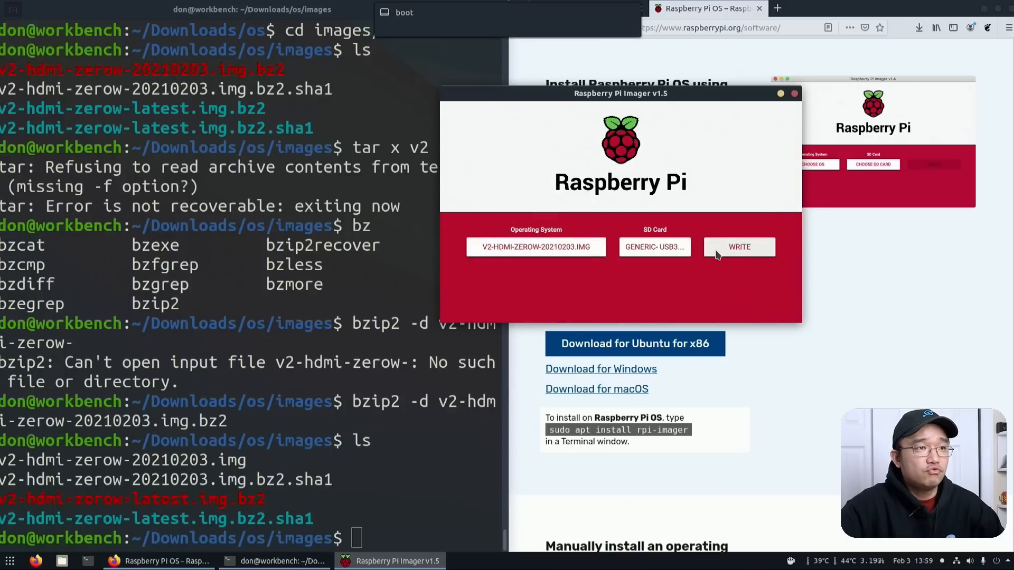
mouse_move(677, 241)
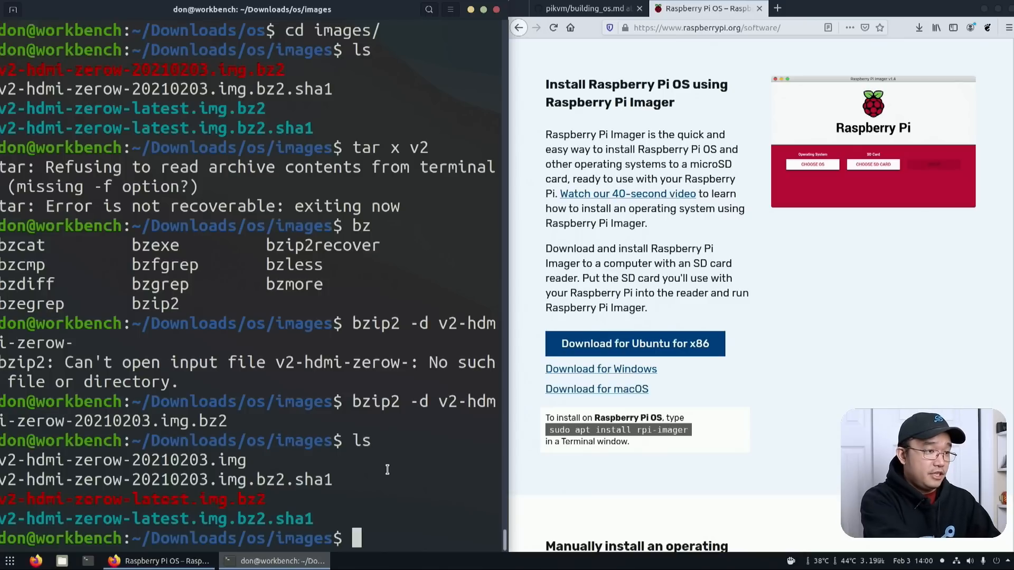
Run make scan to find the Pis, then browse to 192.168.105.89 for the PiKVM login page
type("cd ..")
type("ls")
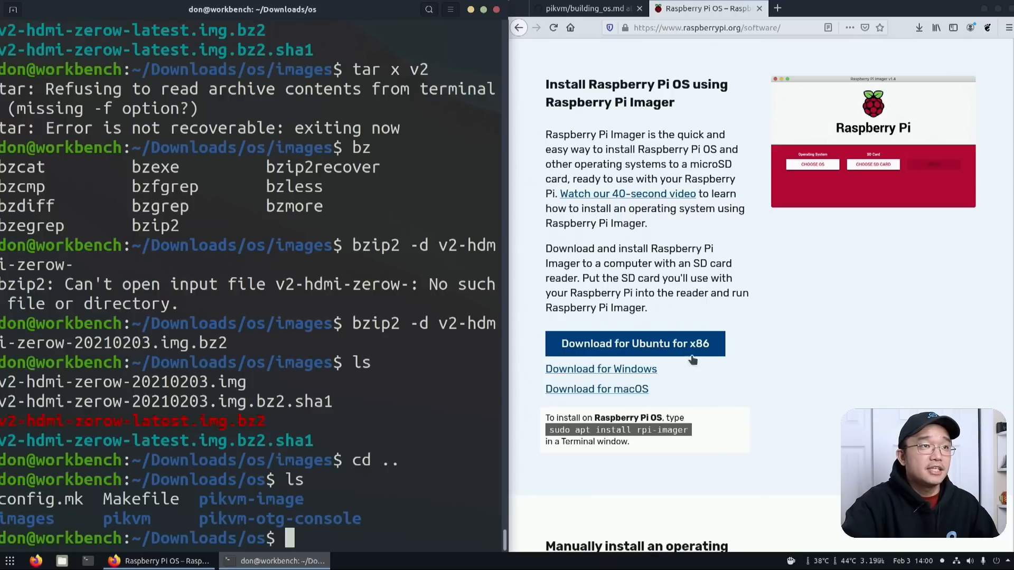
left_click(592, 9)
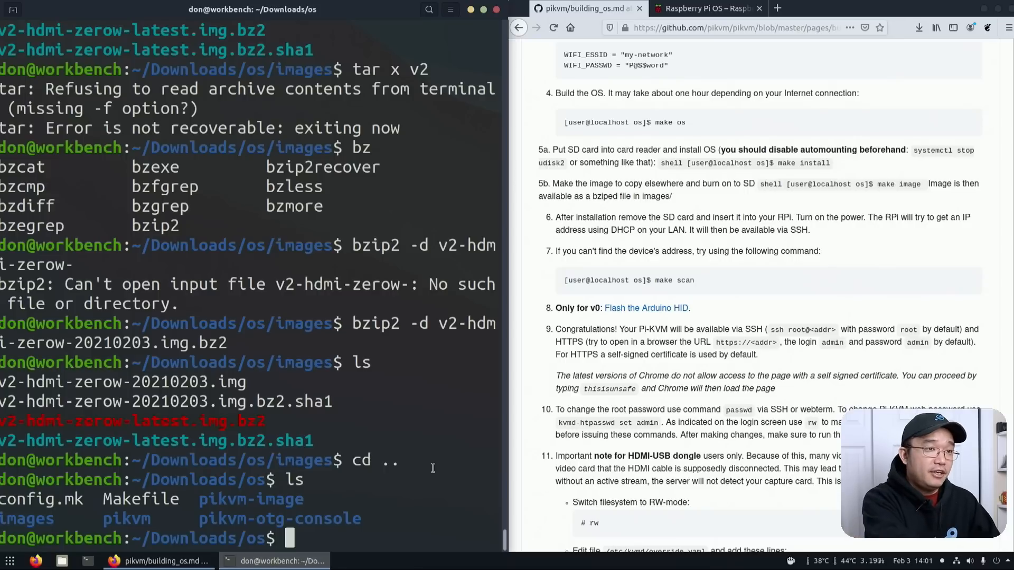
type("make a")
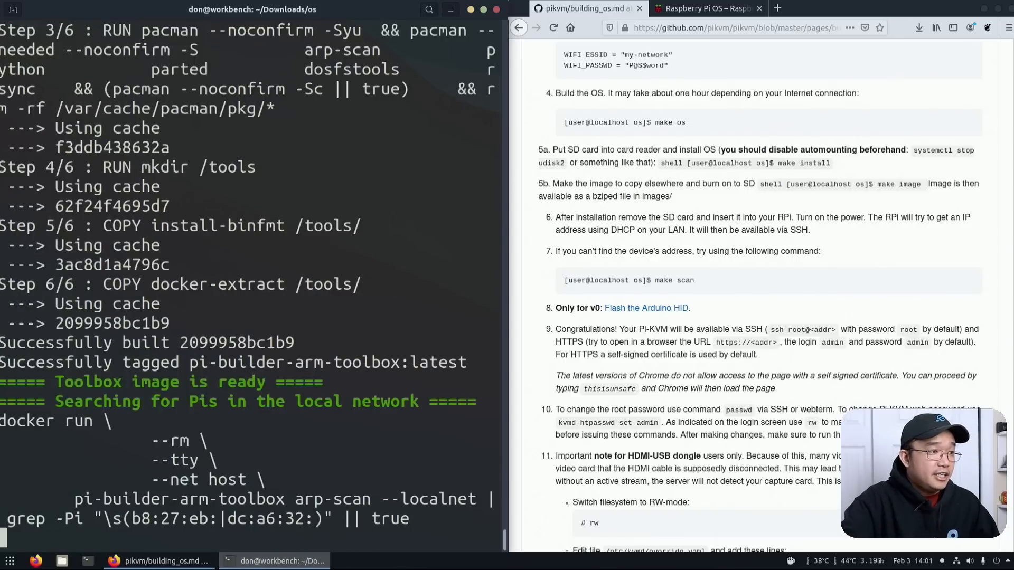
scroll("down", 3)
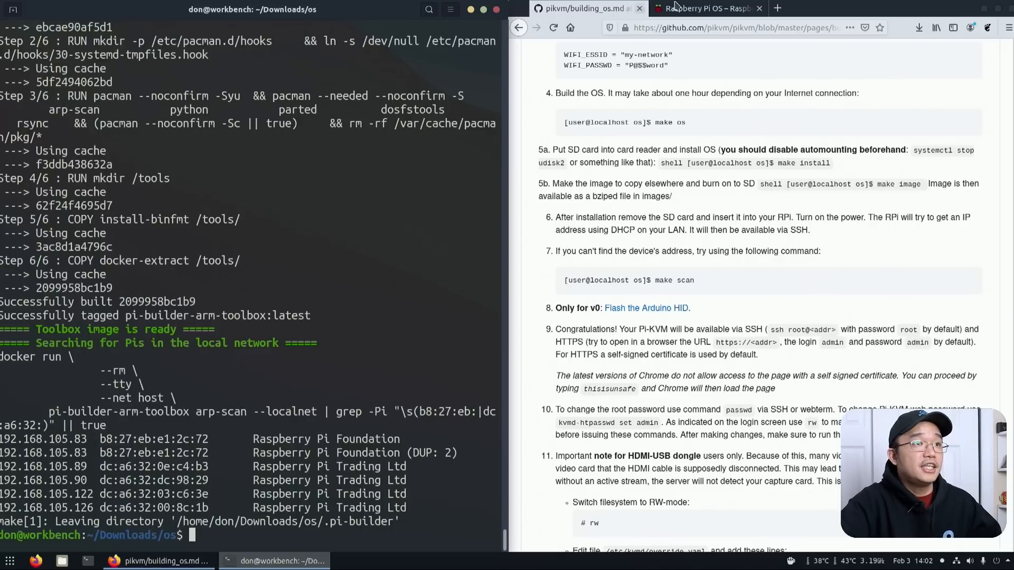
type("192.168.105.89/")
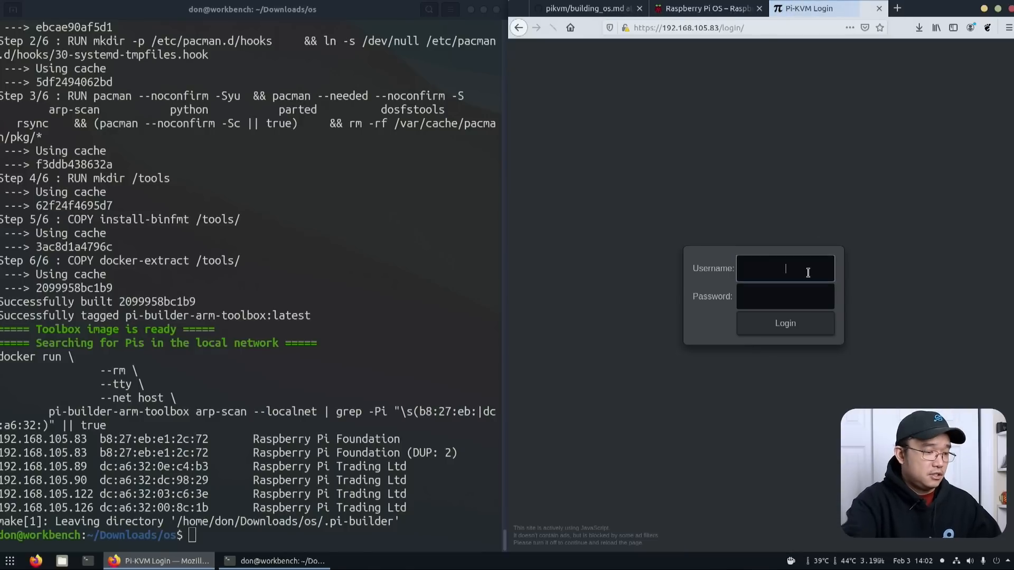
Log in as admin at 192.168.105.83, decline saving the password, and start the KVM session
type("admin")
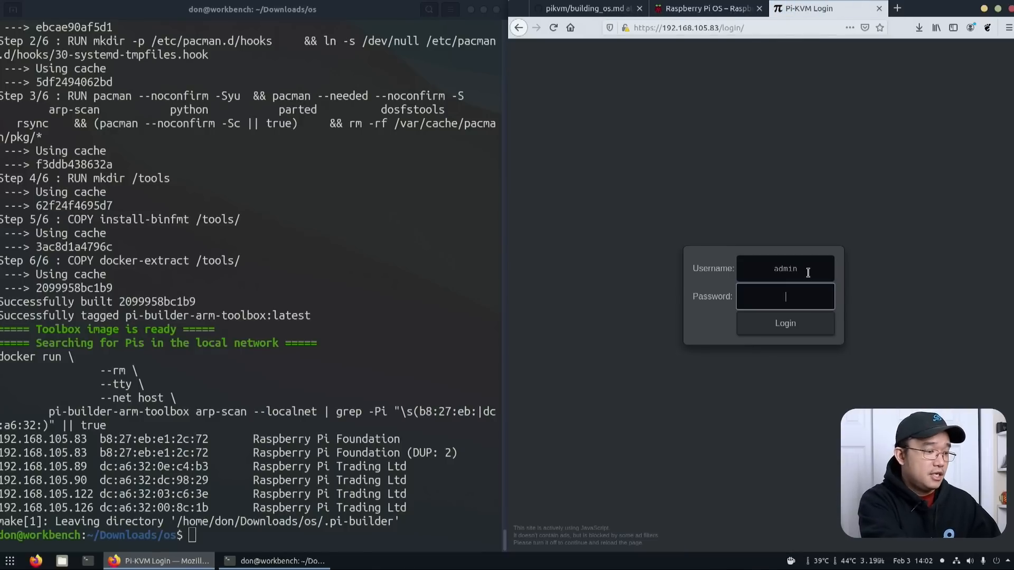
left_click(785, 323)
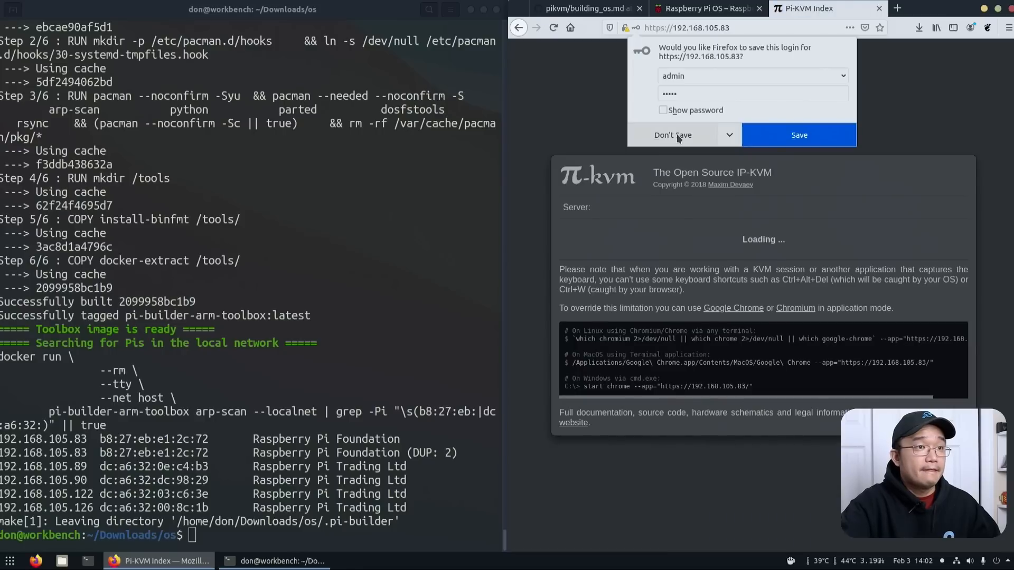
left_click(673, 134)
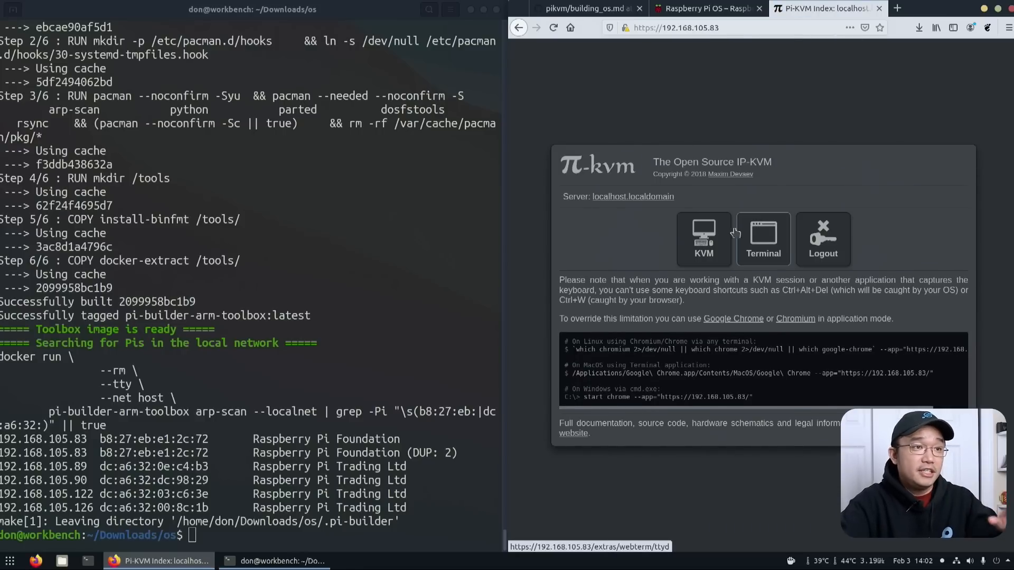
left_click(703, 239)
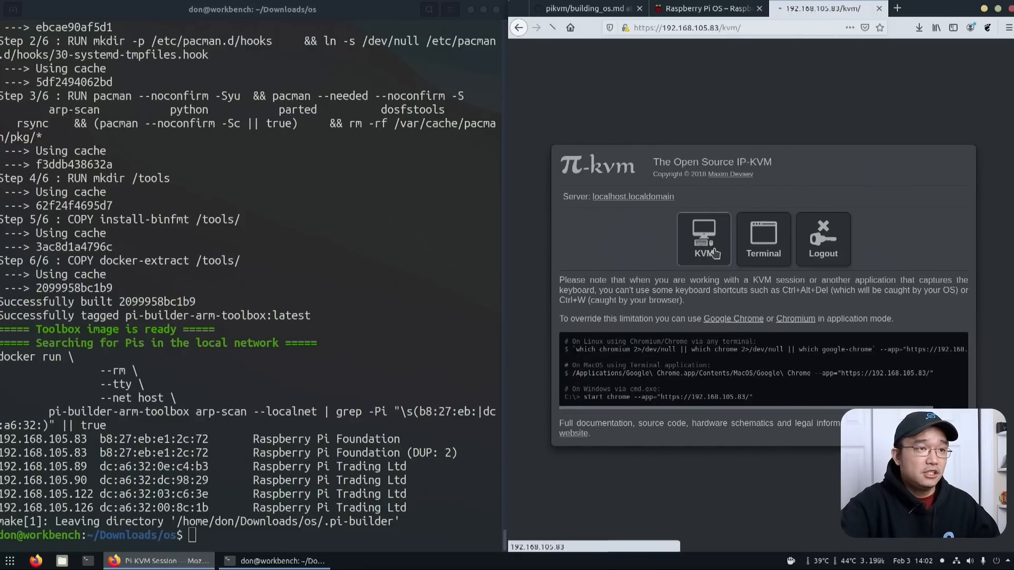
left_click(704, 239)
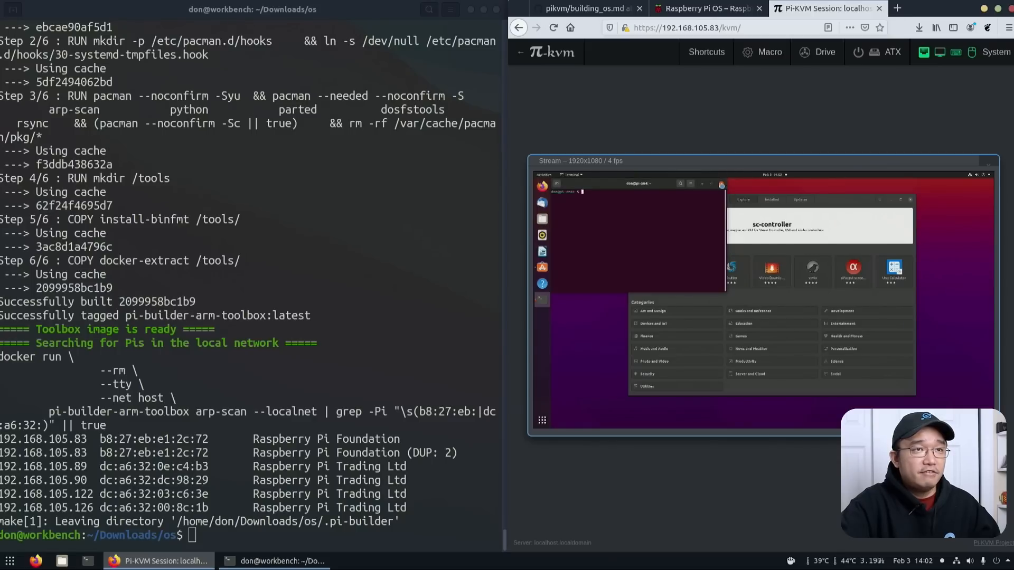
Close the terminal on the streamed remote desktop and start a new blank Firefox tab
left_click(995, 52)
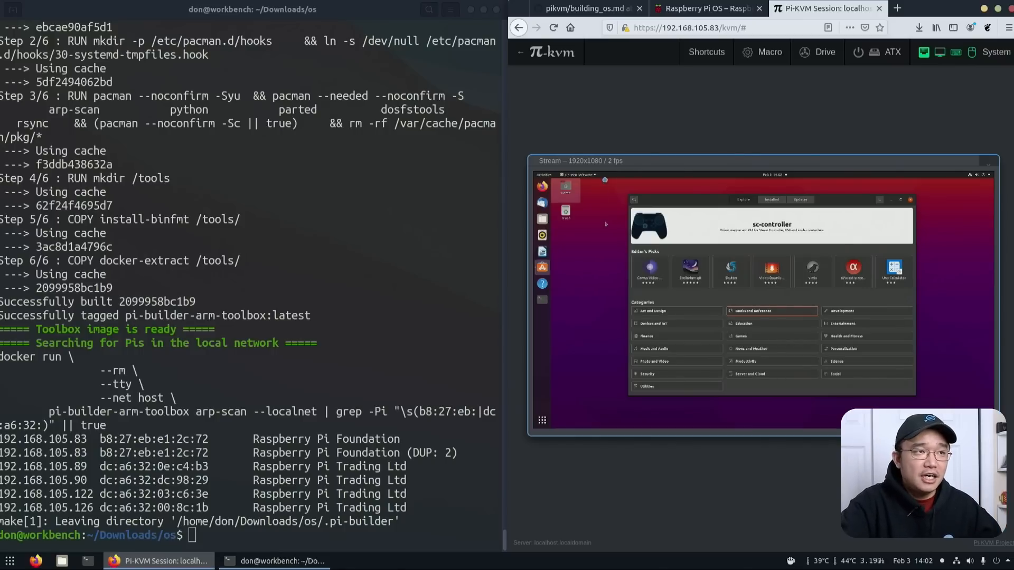
mouse_move(612, 162)
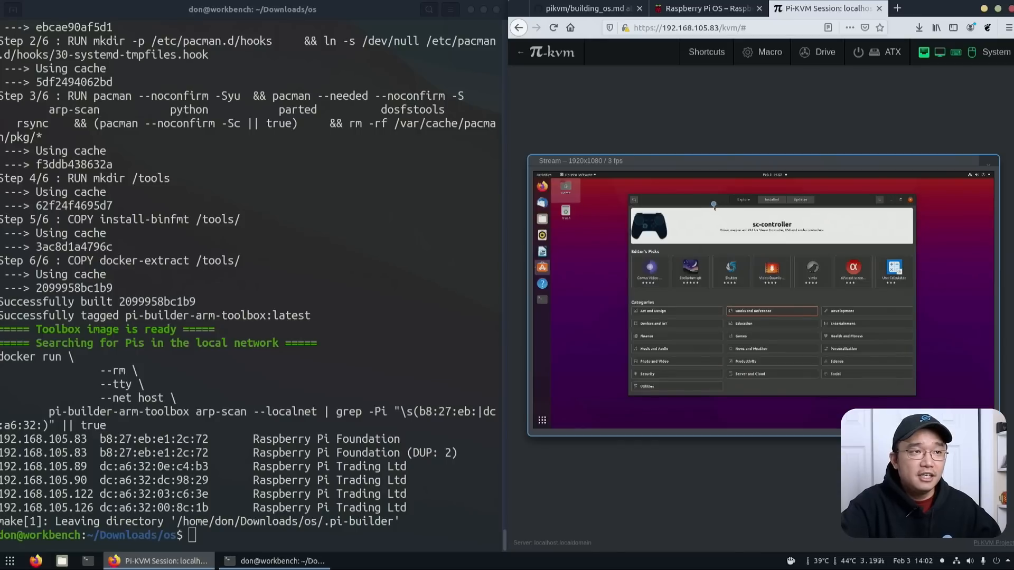
mouse_move(566, 447)
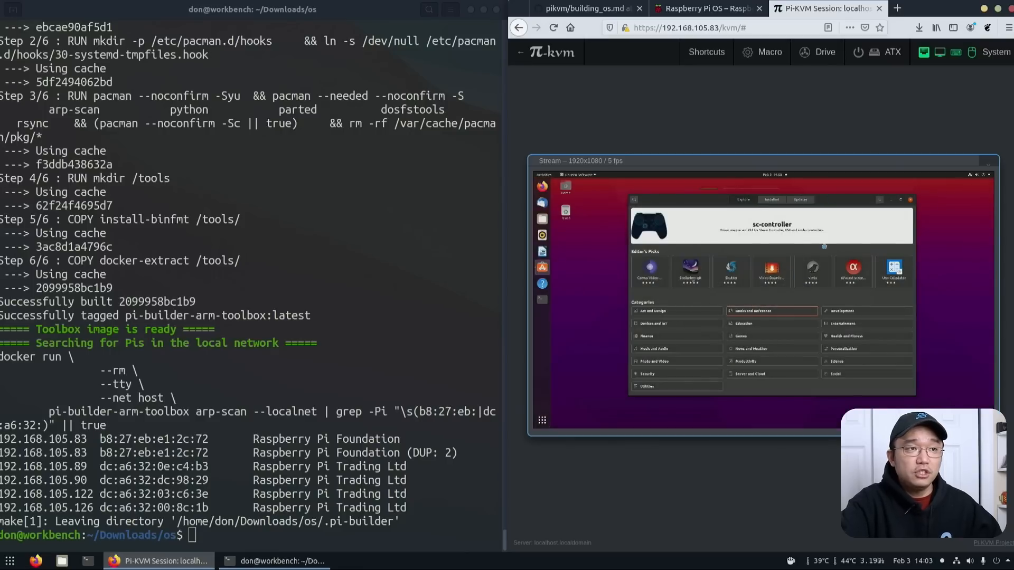
left_click(899, 8)
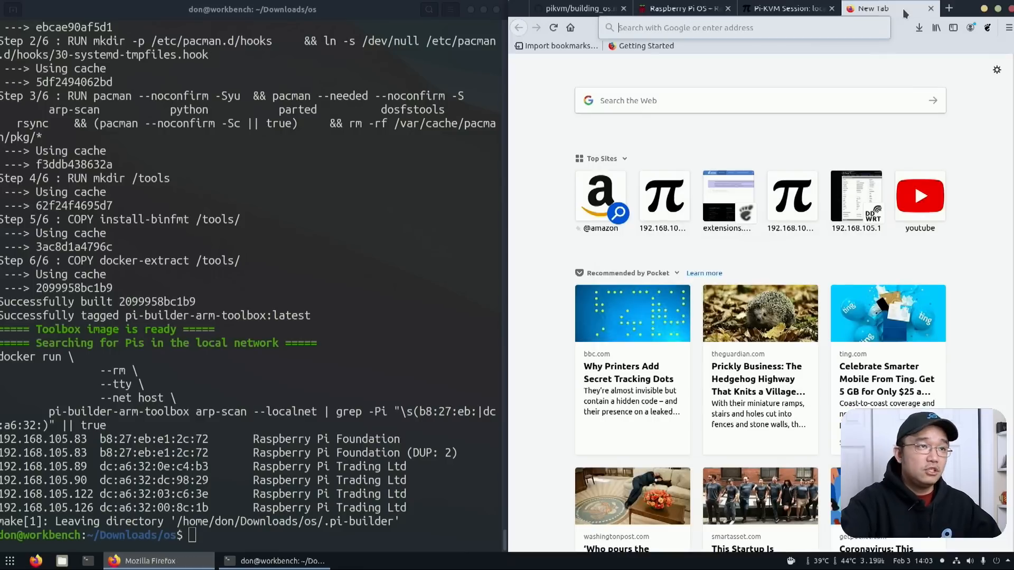
Log in as admin to the second PiKVM at 192.168.105.89 in a window beside the first
type("192.168.105.89/login/")
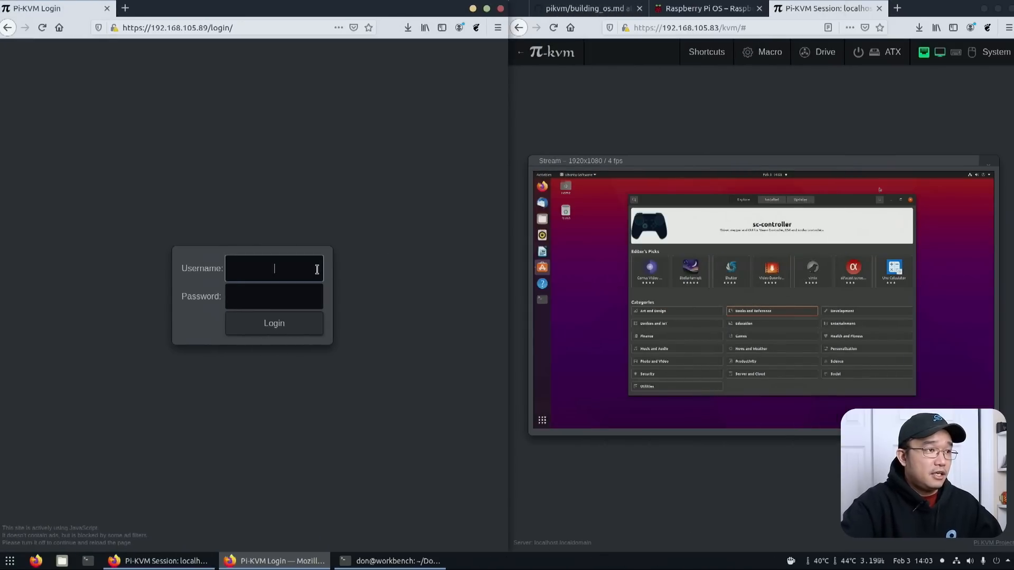
type("admin")
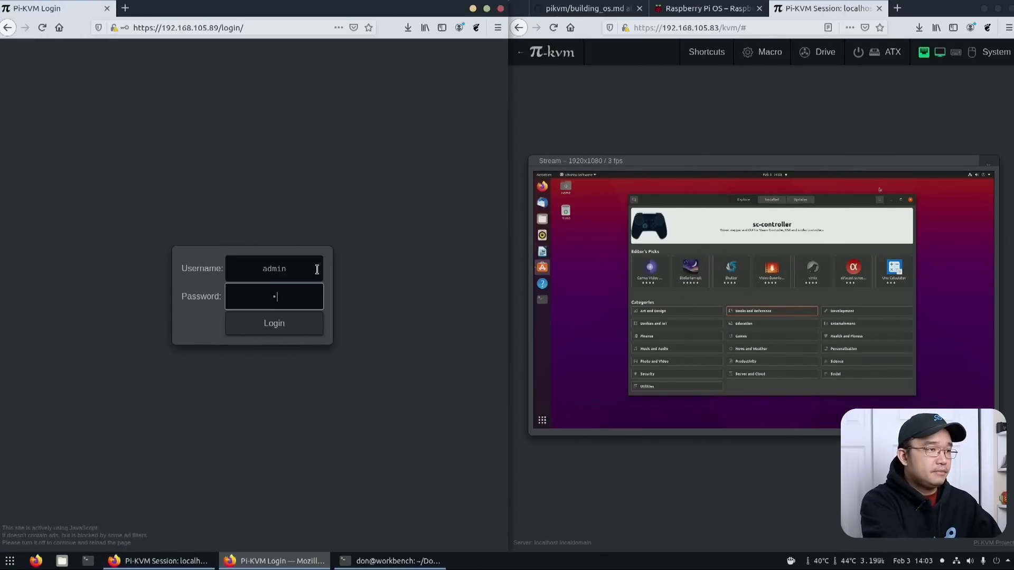
left_click(274, 323)
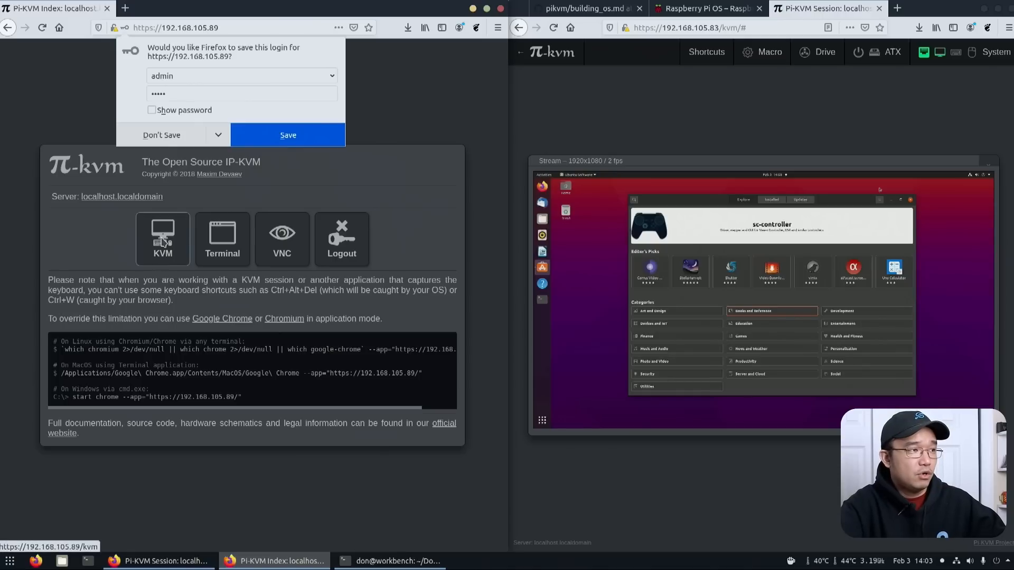